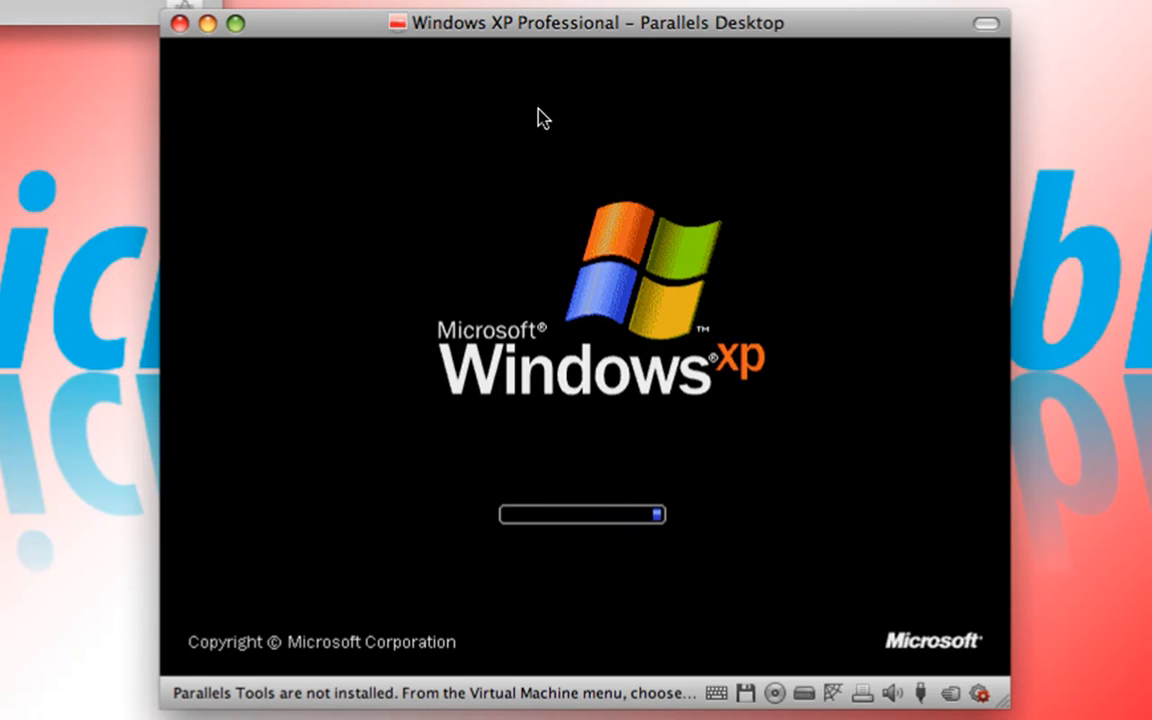
mouse_move(583, 105)
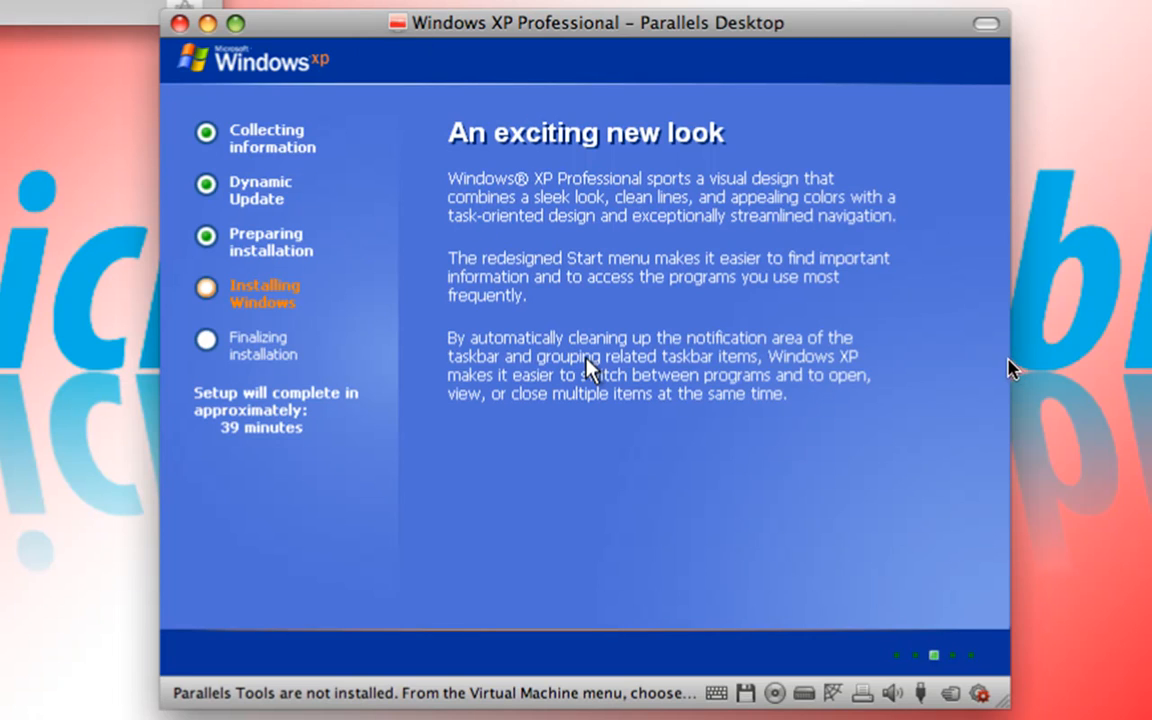
mouse_move(990, 346)
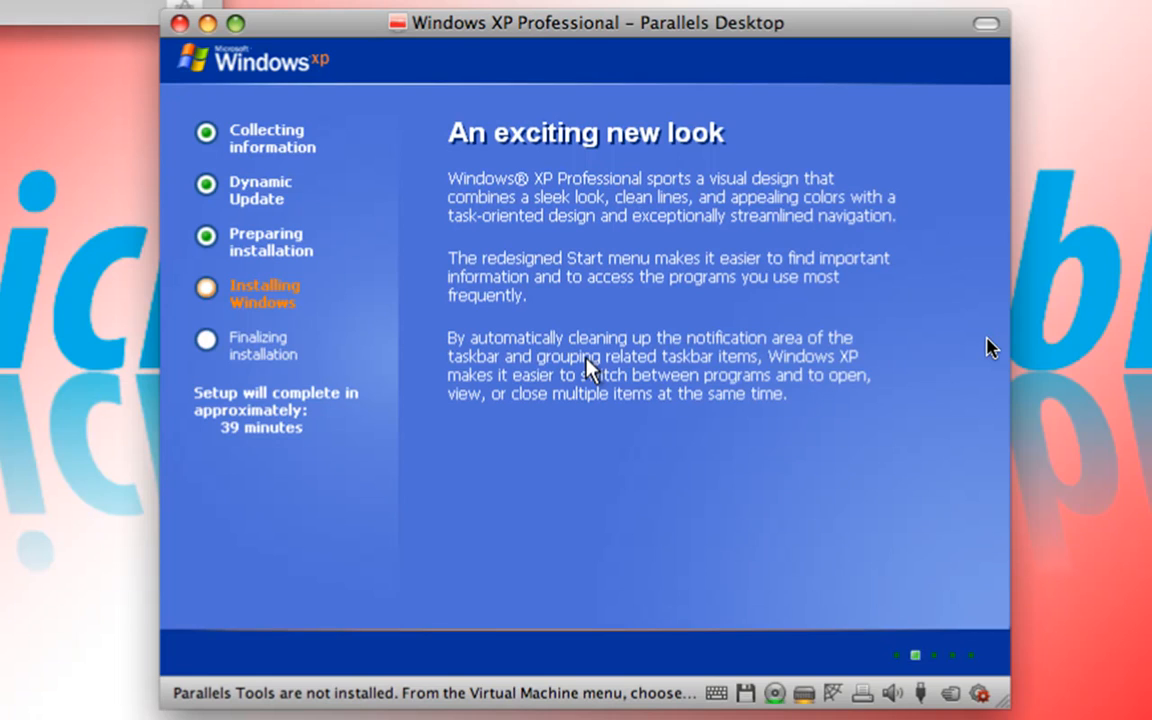
mouse_move(982, 348)
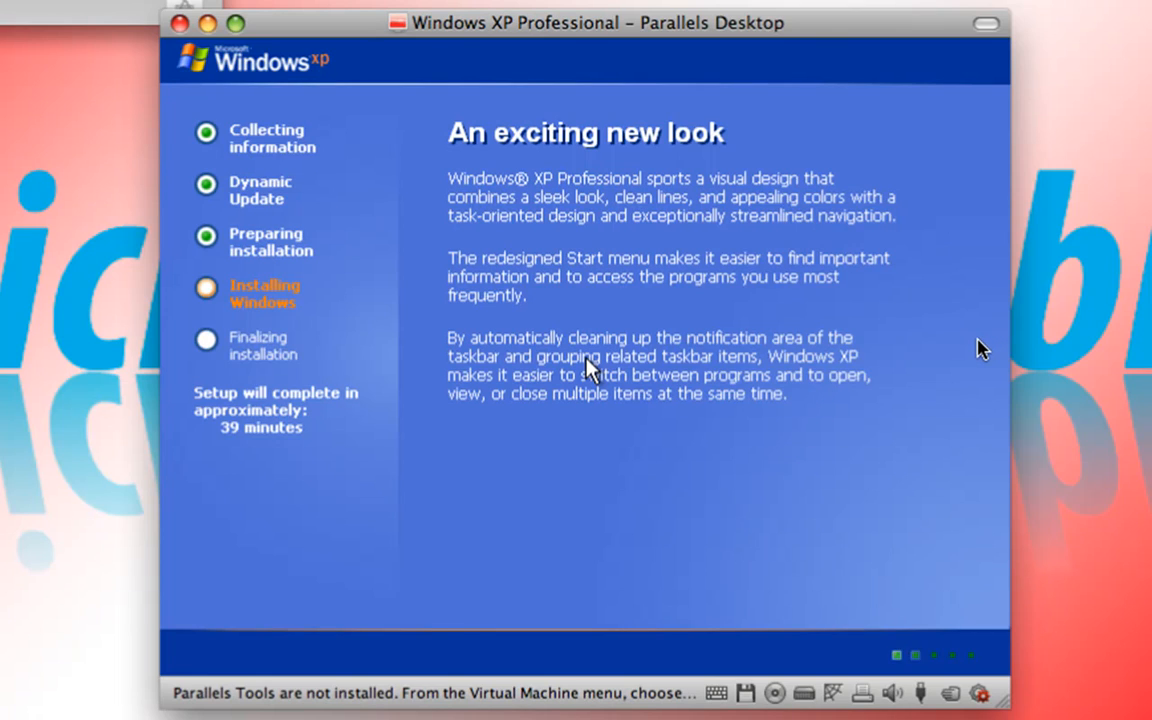
mouse_move(995, 359)
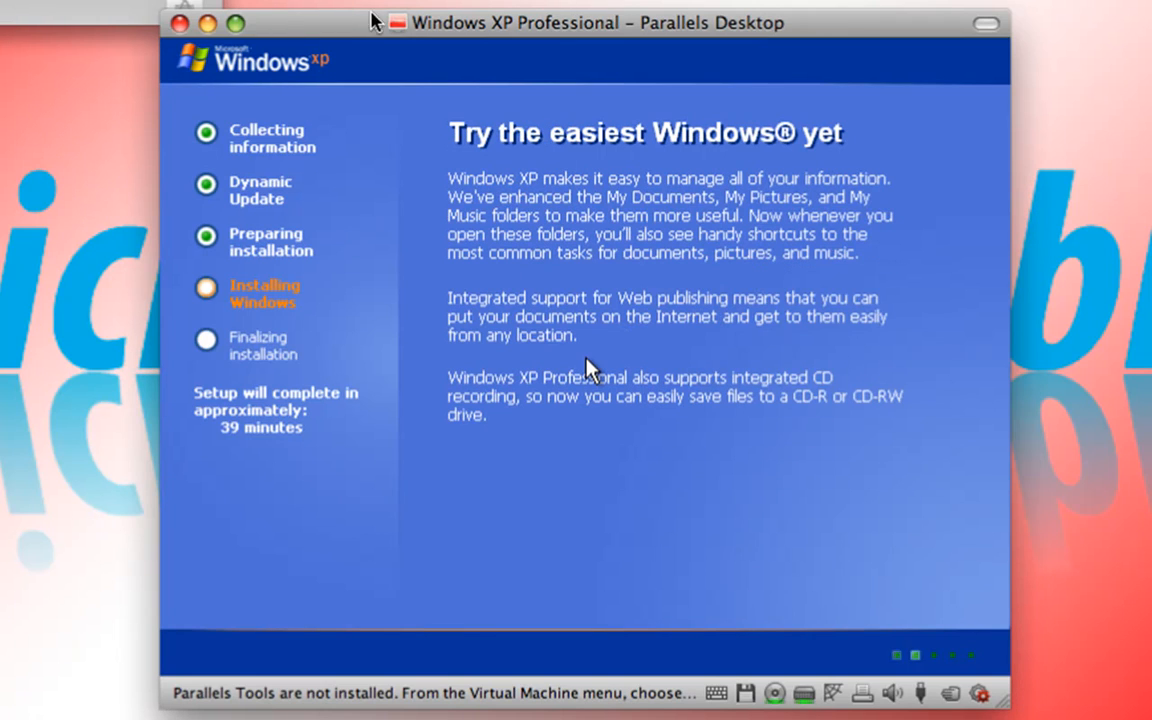
mouse_move(510, 32)
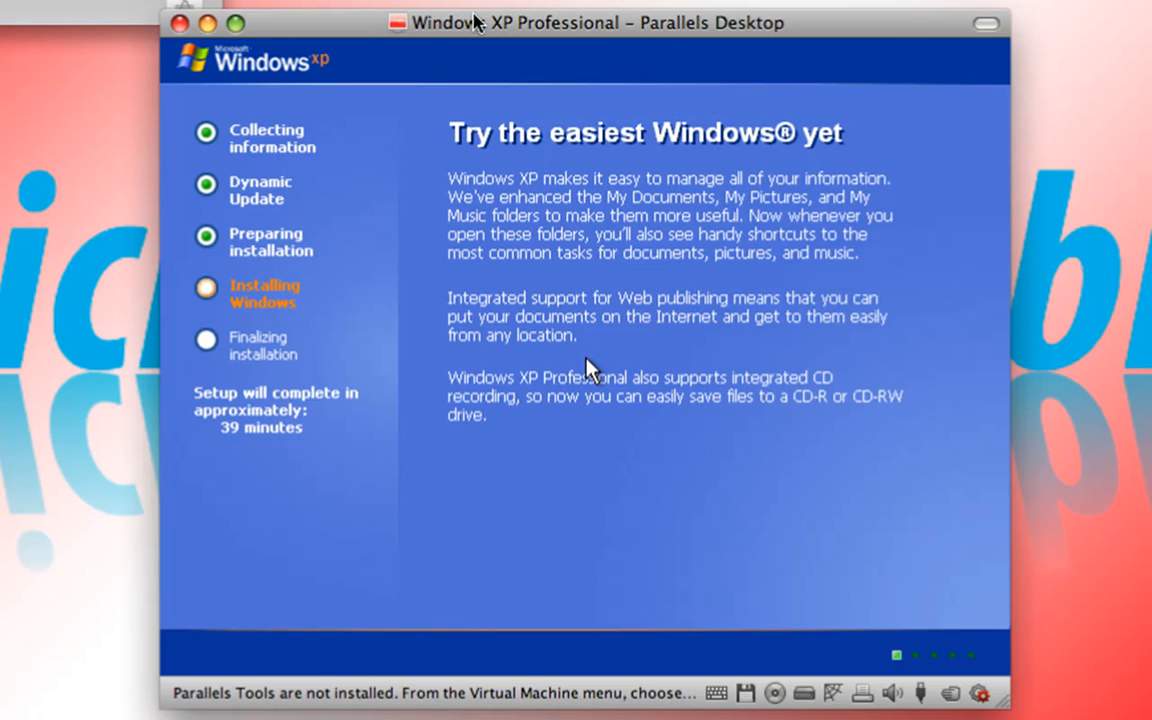
mouse_move(602, 40)
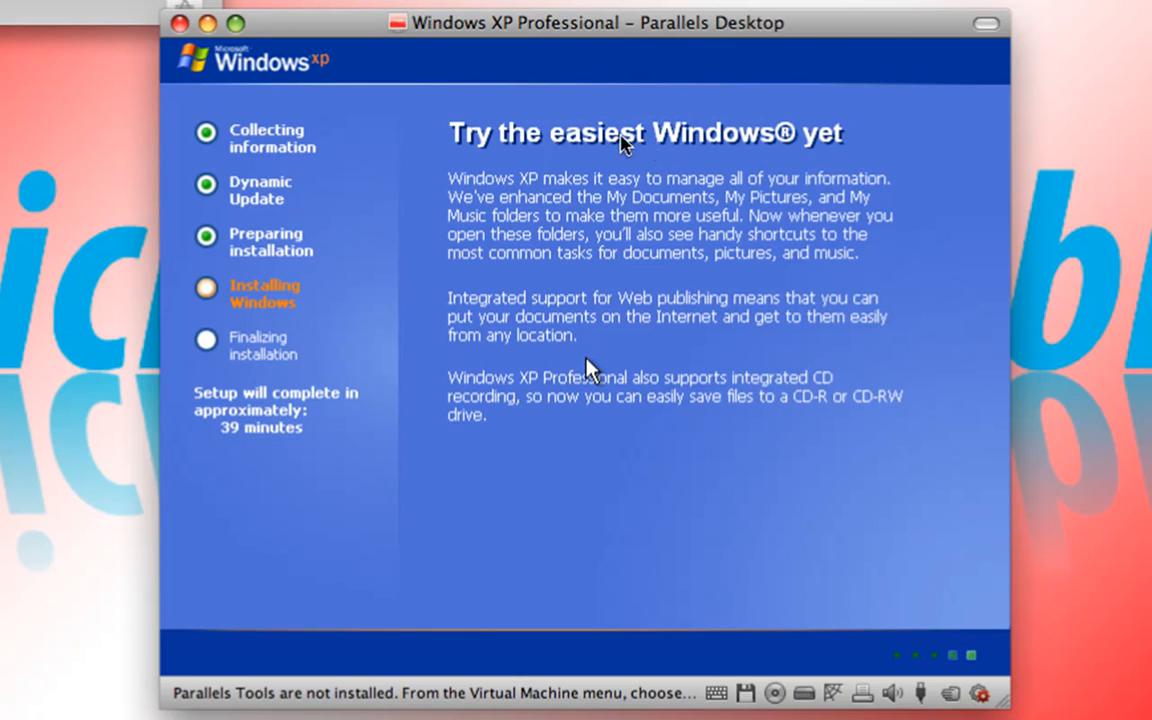
mouse_move(380, 80)
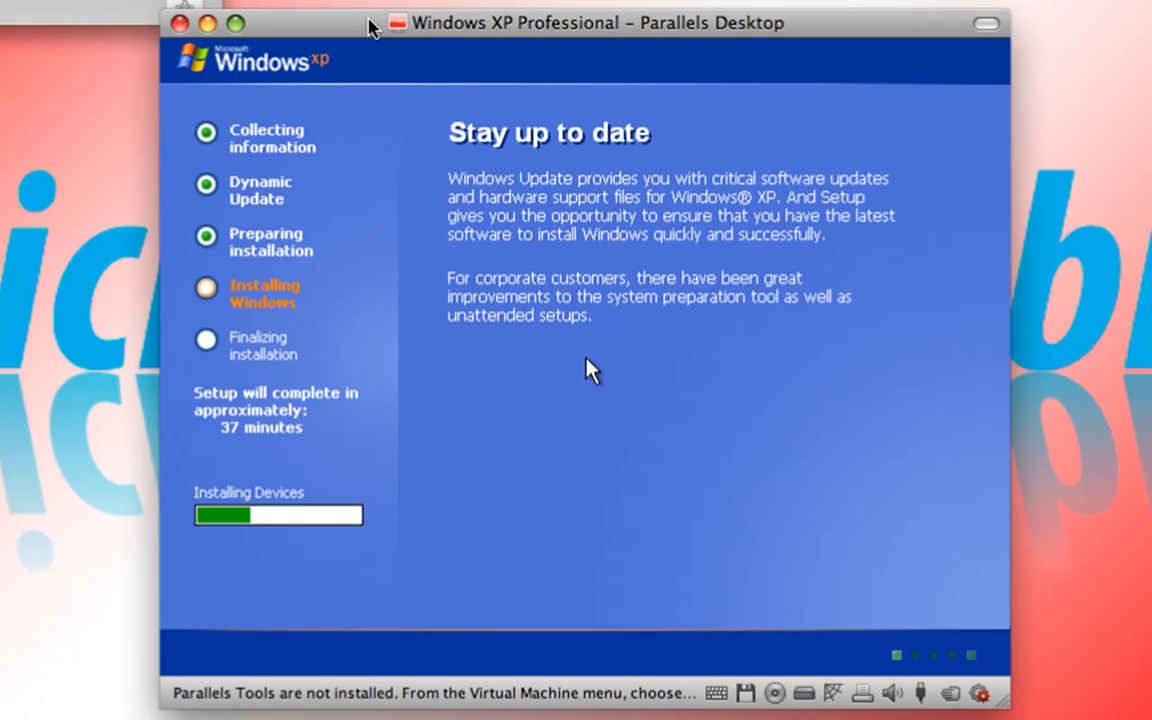
mouse_move(318, 12)
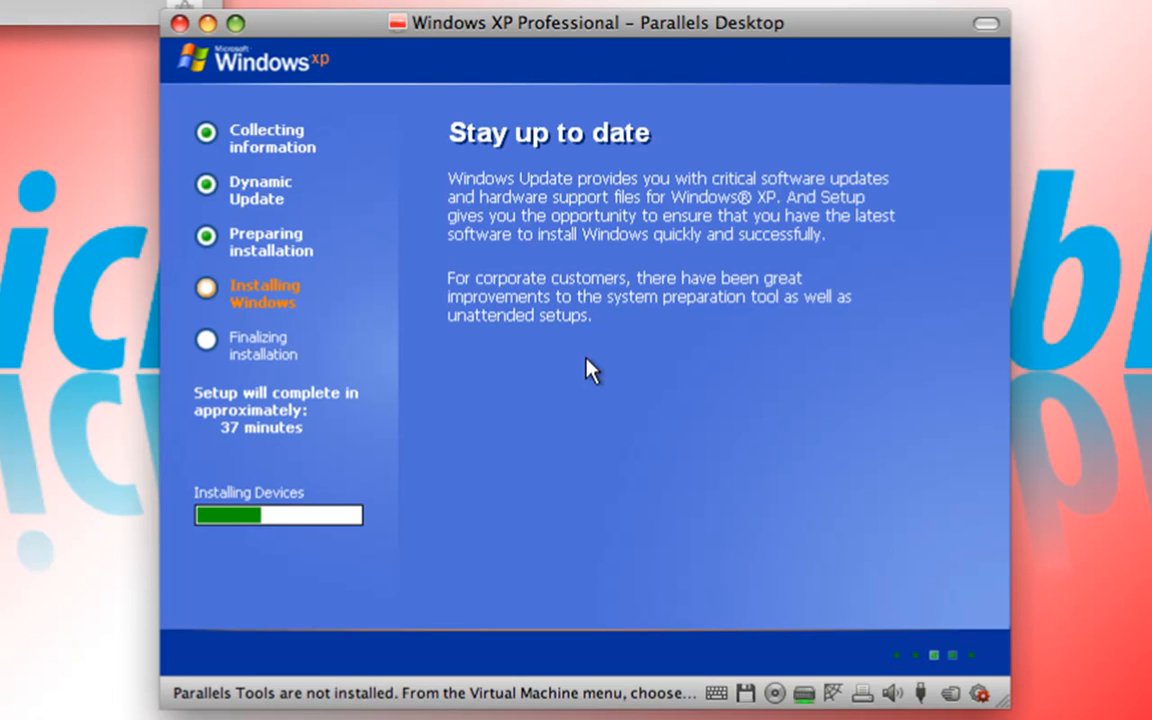
mouse_move(850, 30)
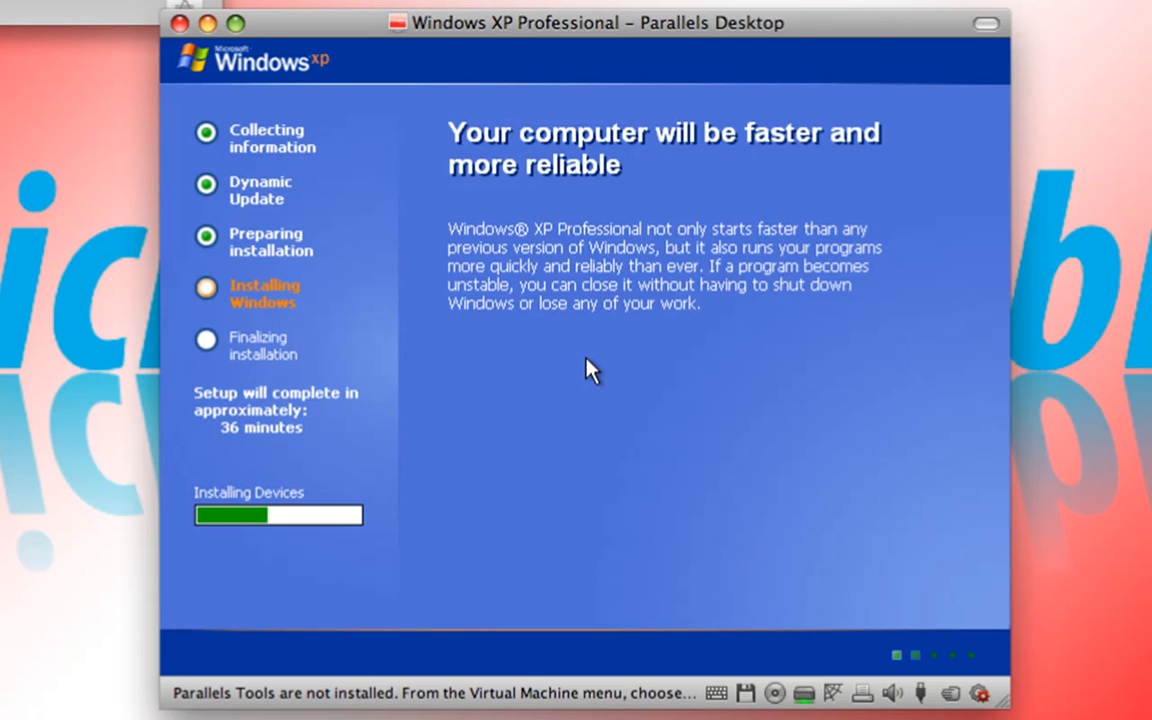
mouse_move(155, 132)
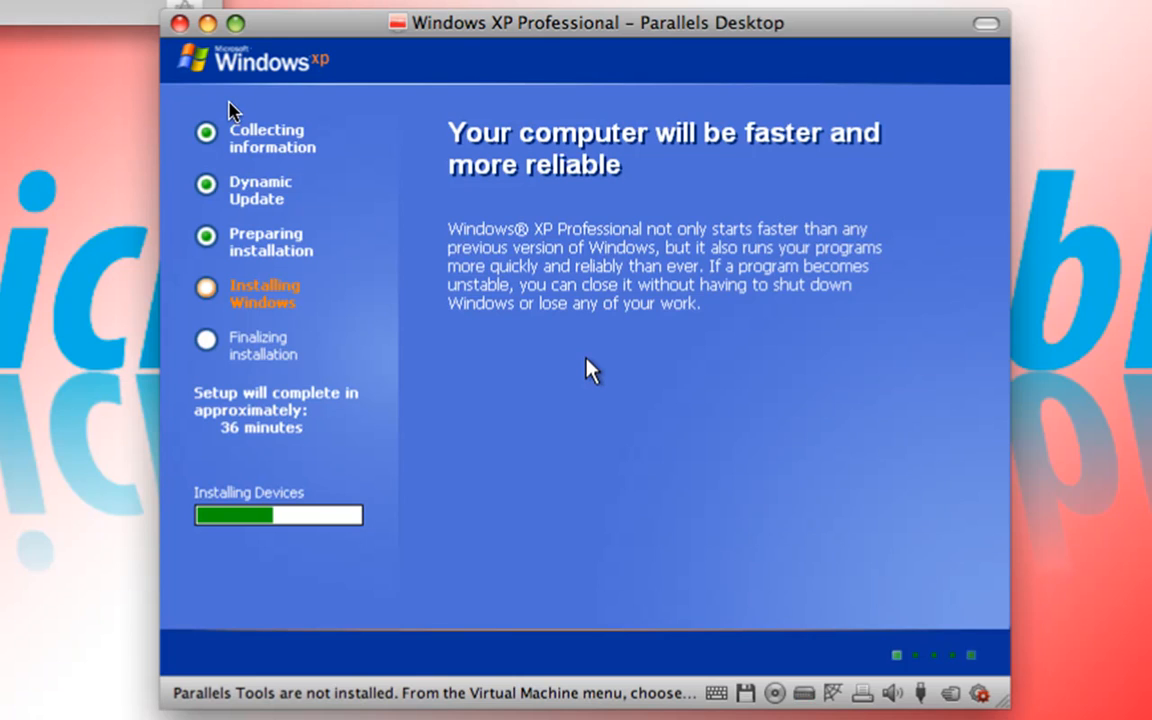
mouse_move(360, 336)
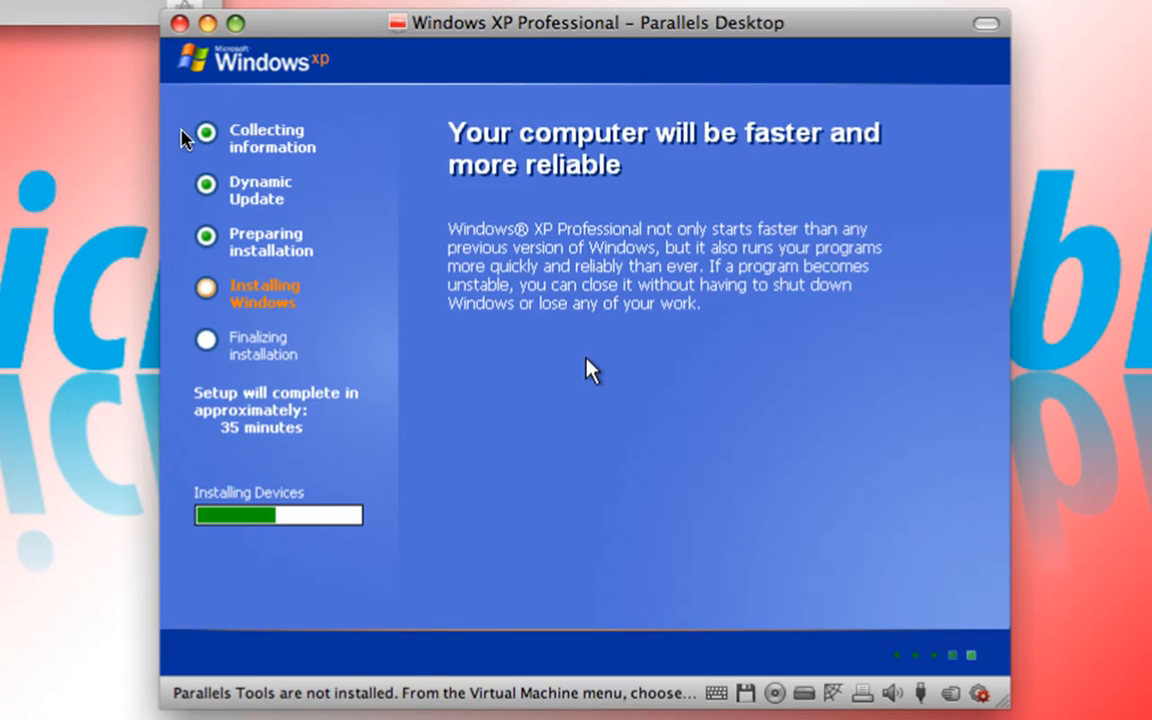
mouse_move(632, 320)
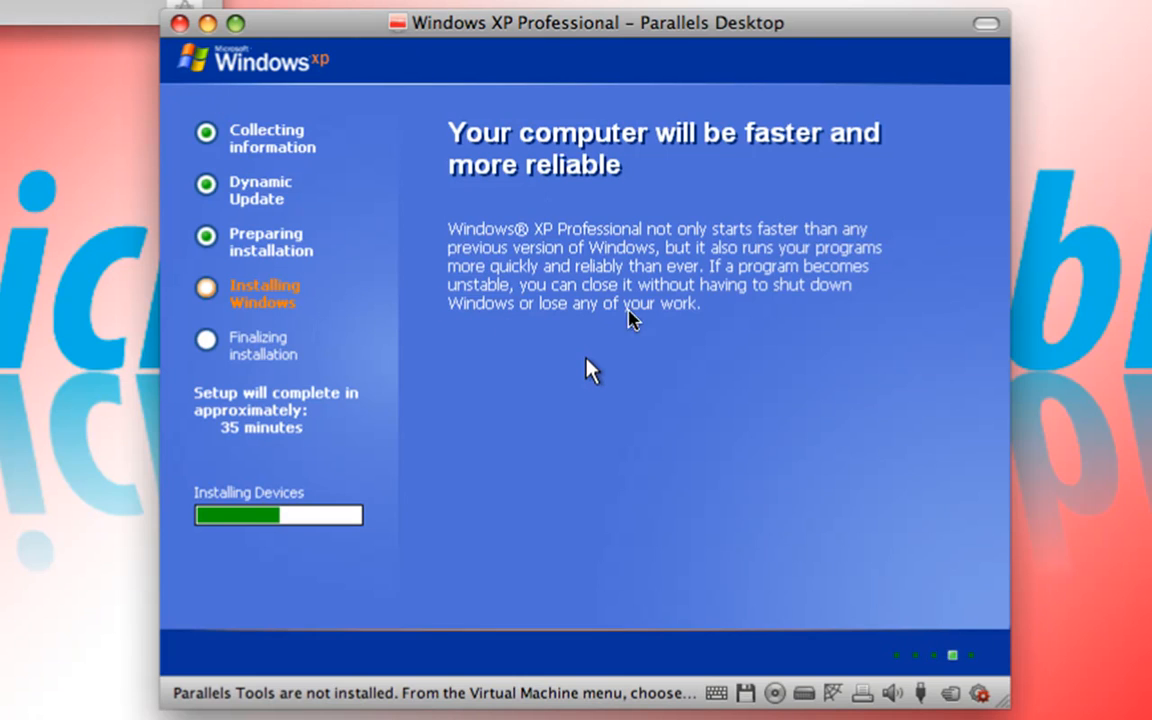
mouse_move(474, 379)
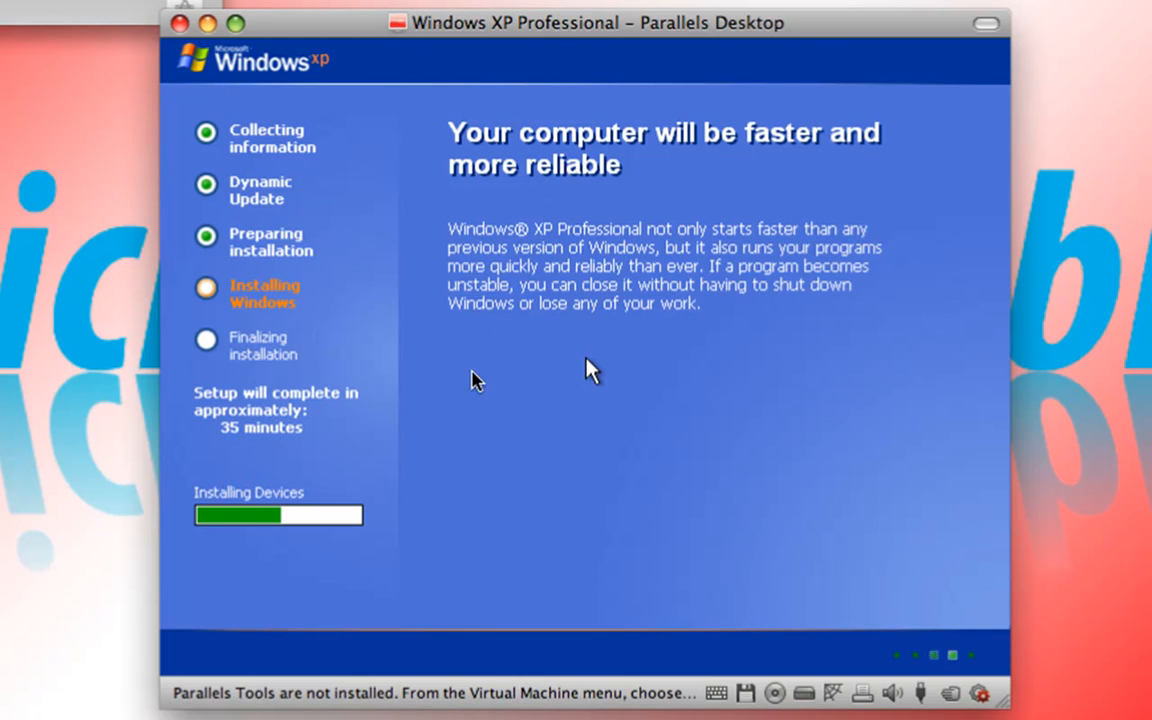
mouse_move(461, 448)
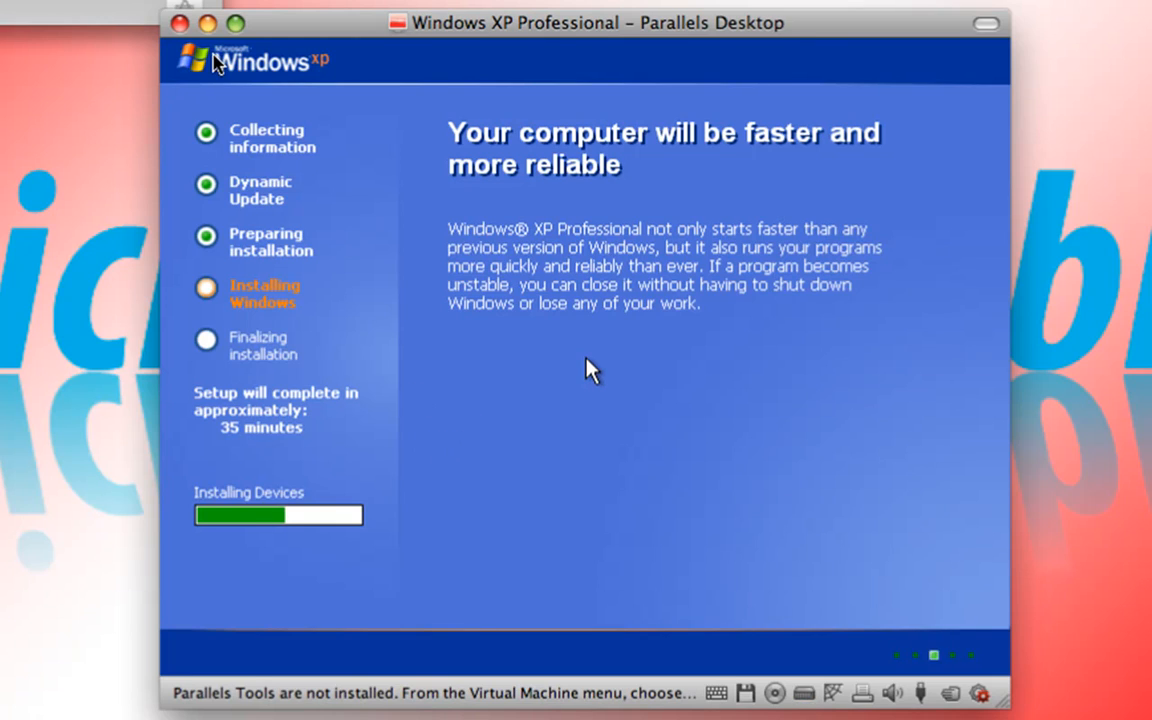
mouse_move(242, 44)
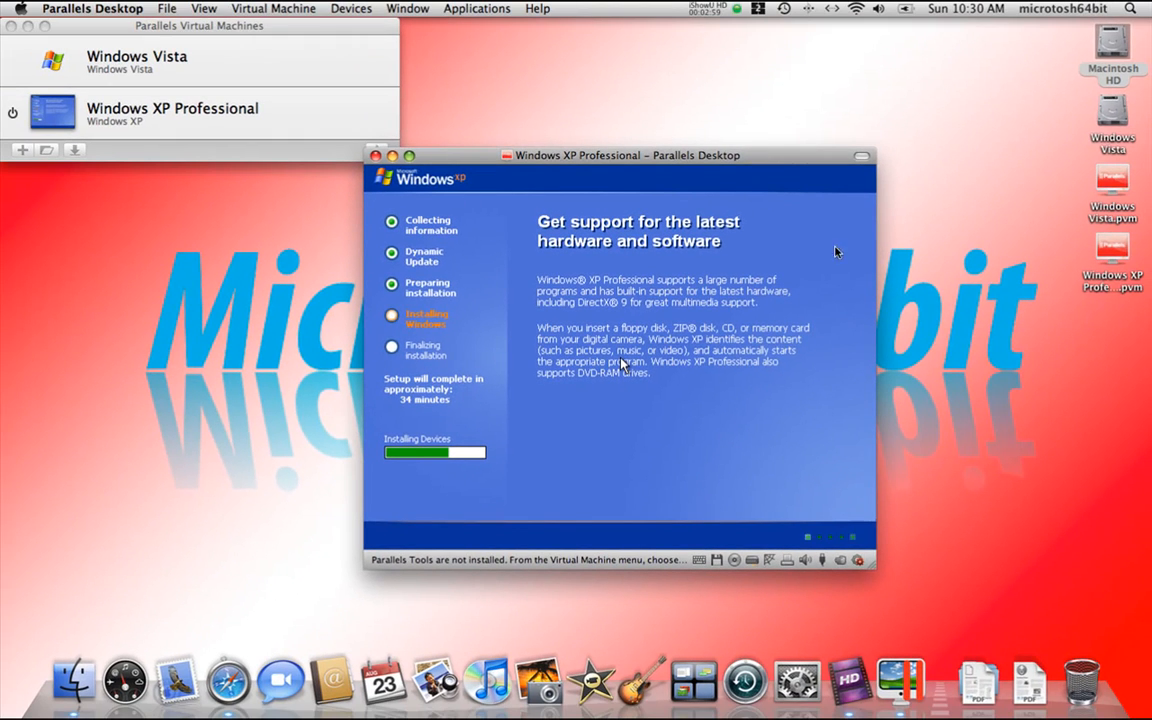
mouse_move(628, 314)
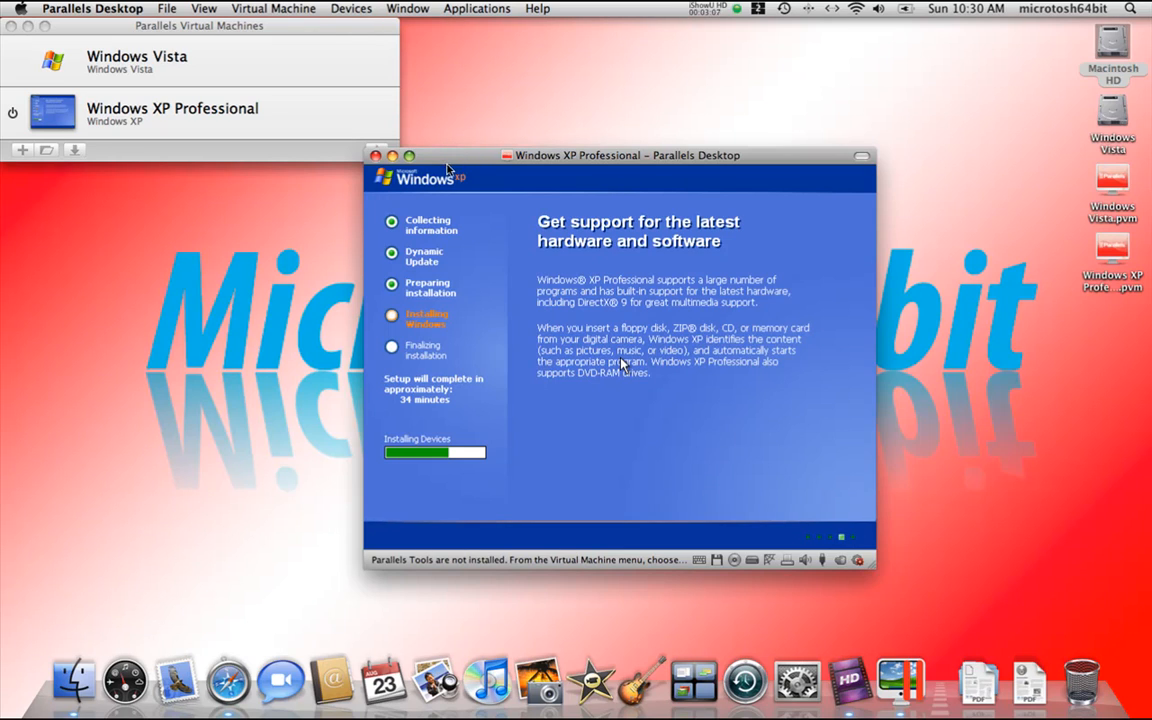
mouse_move(357, 175)
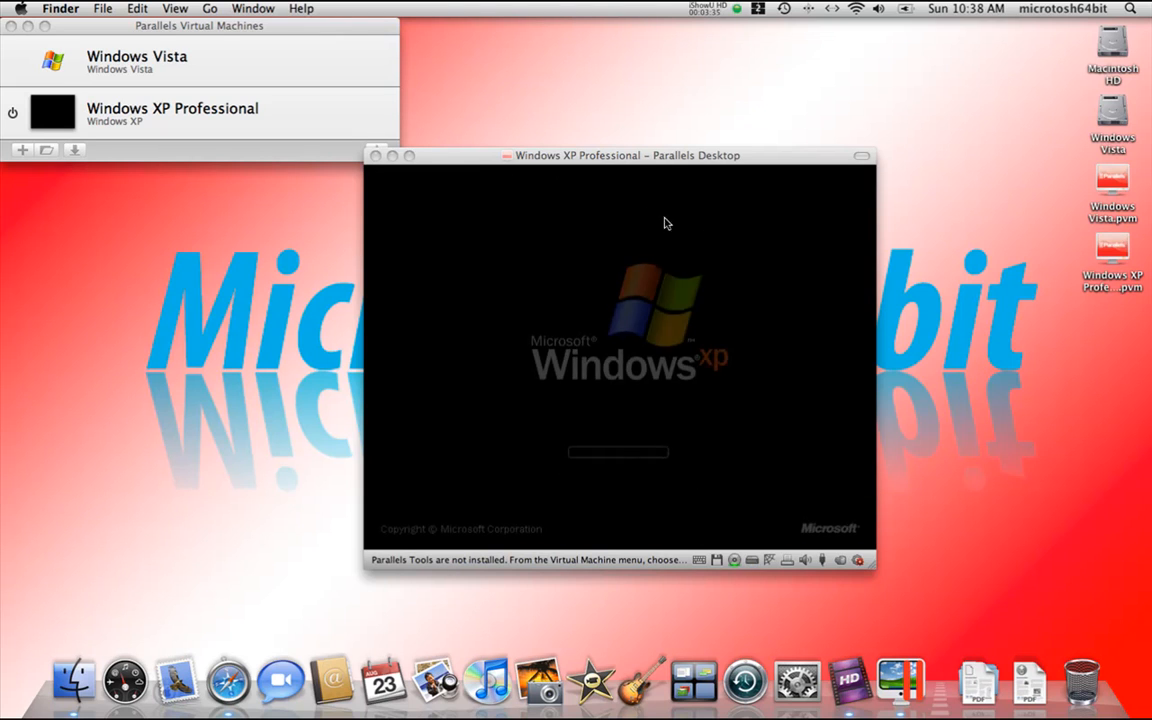
mouse_move(552, 231)
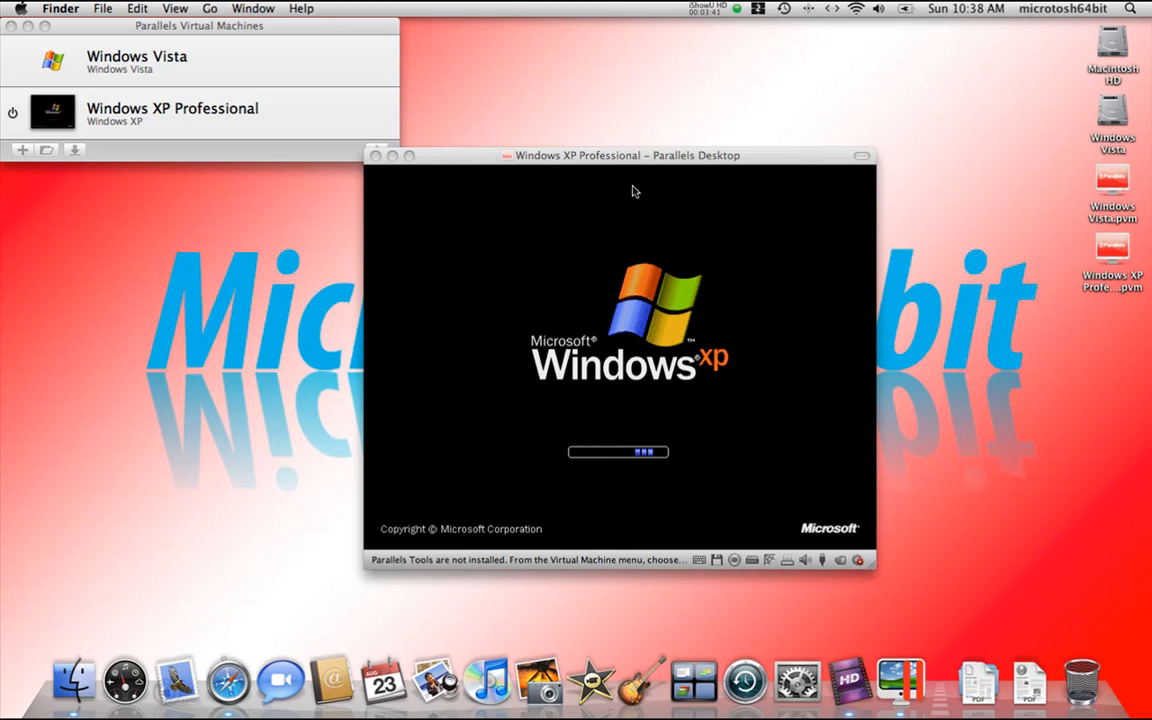
mouse_move(546, 204)
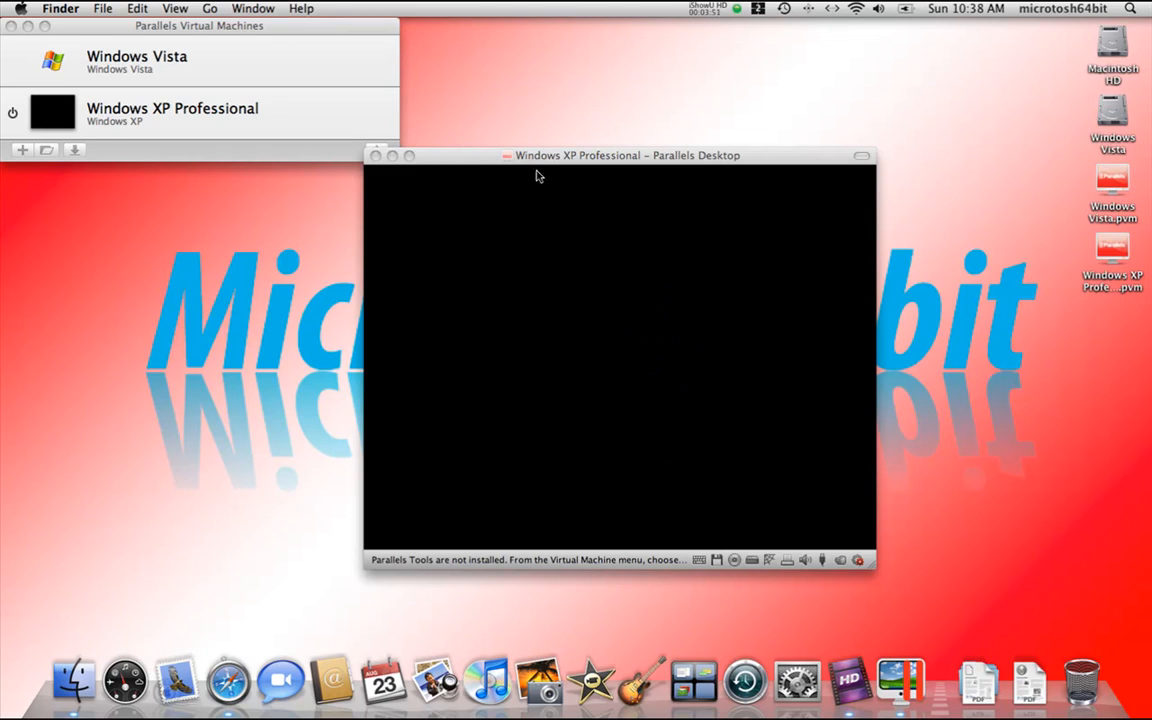
- Refocus the Windows XP VM window while it reboots to the 'Please wait...' screen
left_click(620, 155)
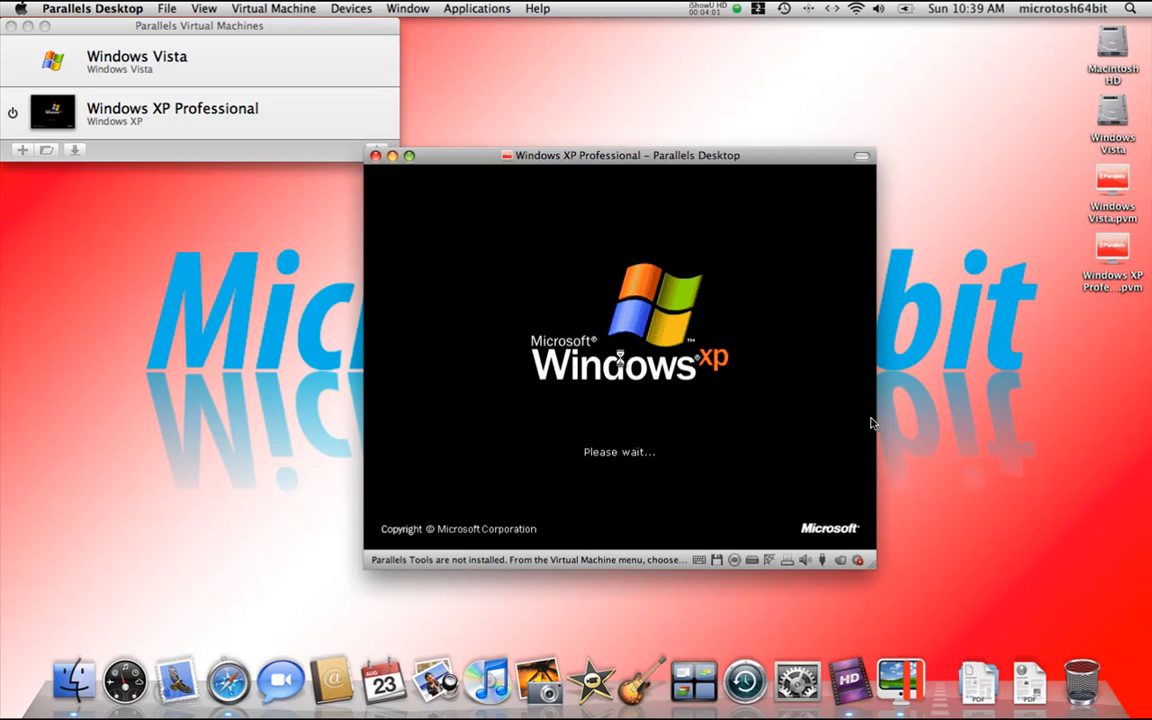
mouse_move(615, 327)
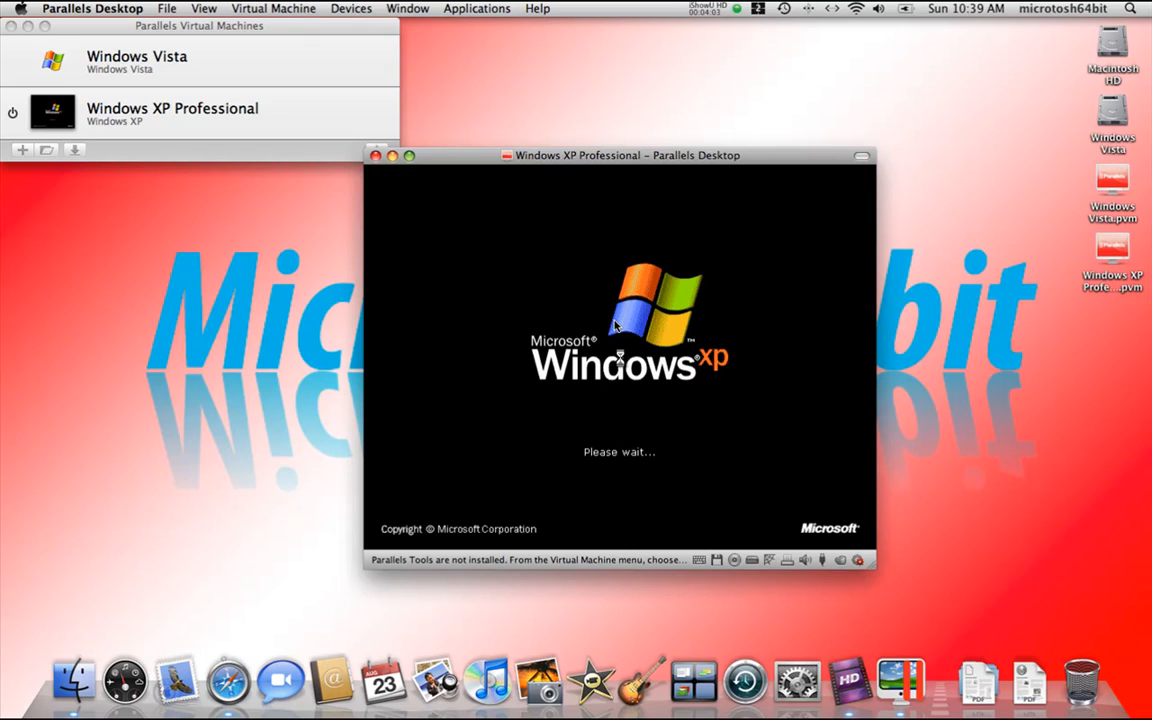
mouse_move(910, 452)
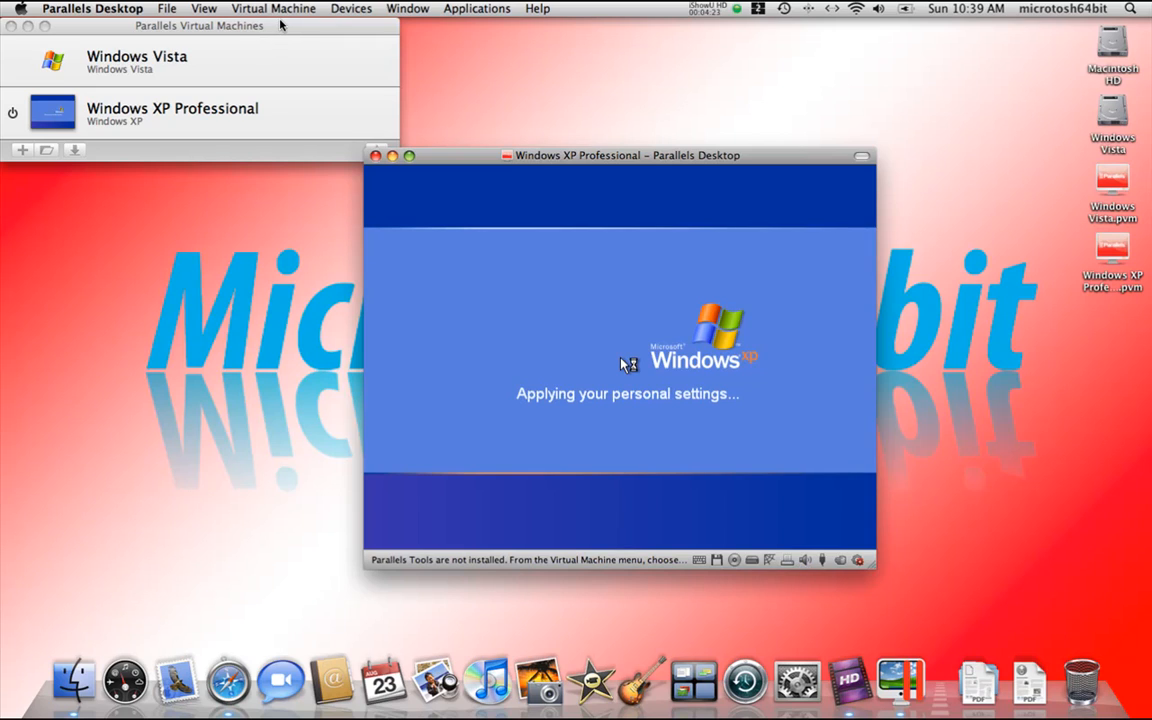
mouse_move(493, 148)
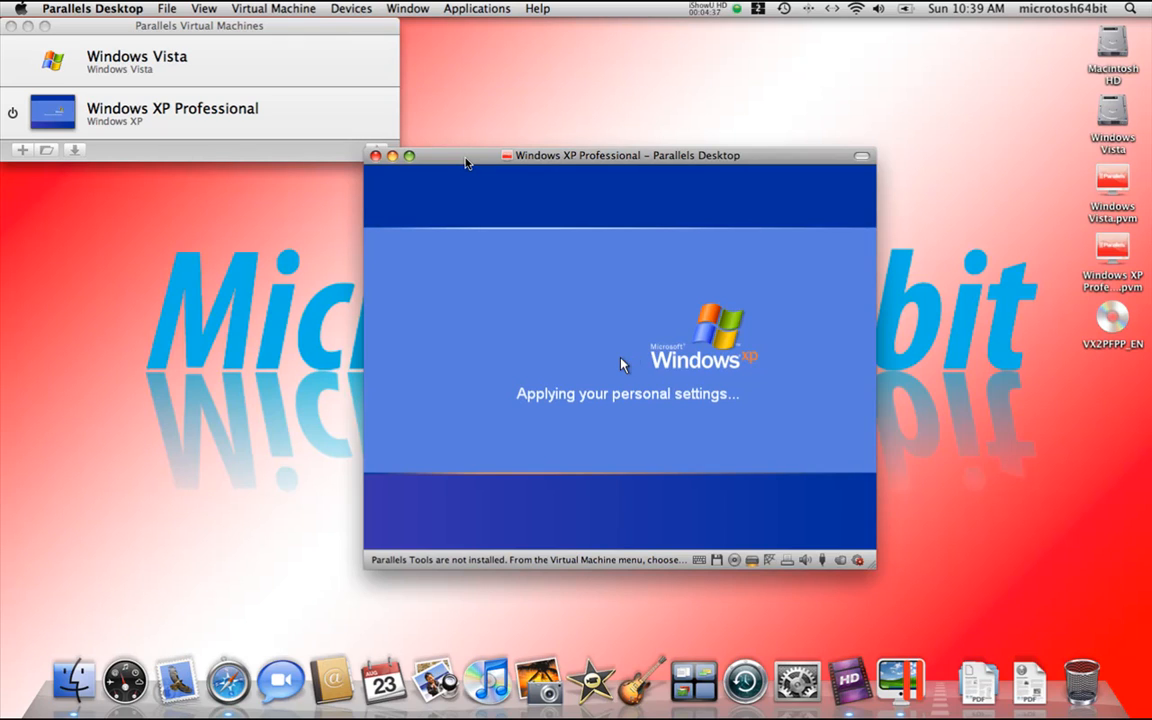
mouse_move(602, 199)
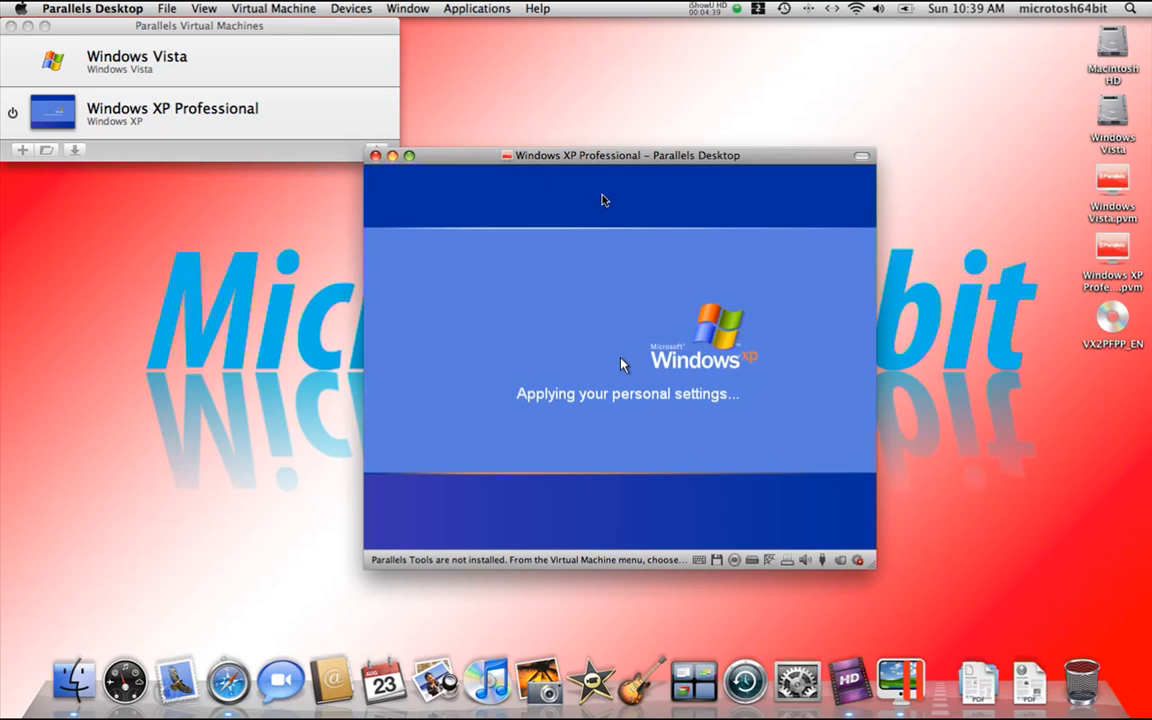
mouse_move(1114, 201)
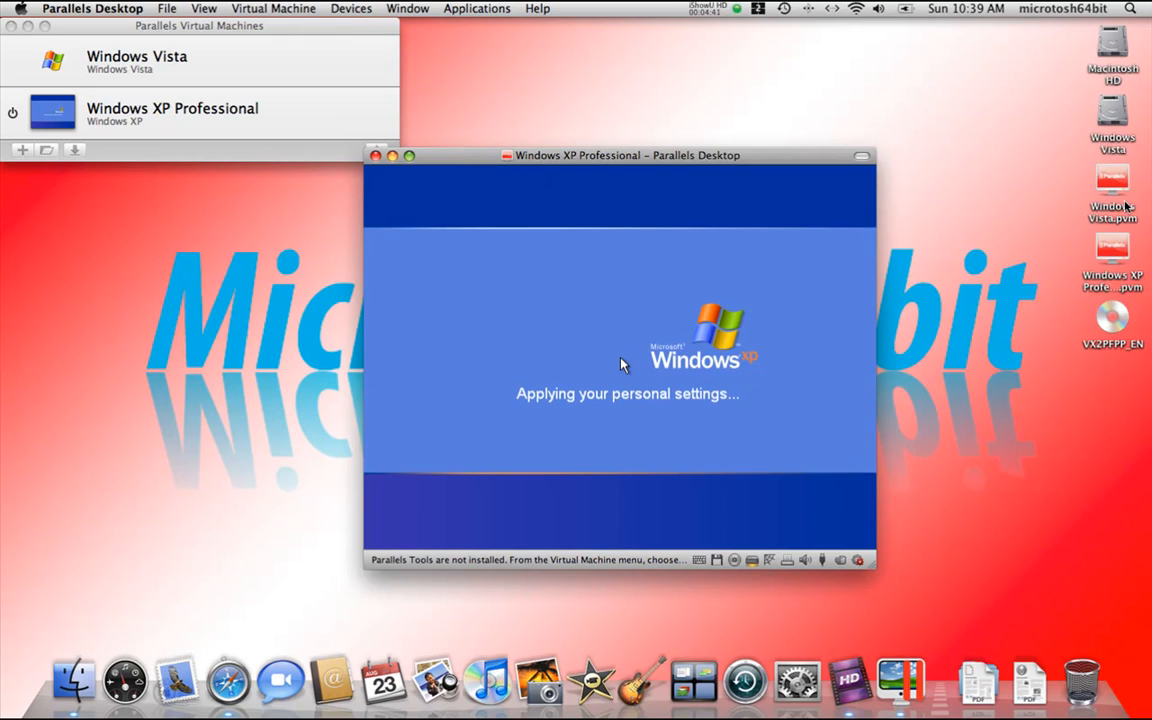
mouse_move(1037, 158)
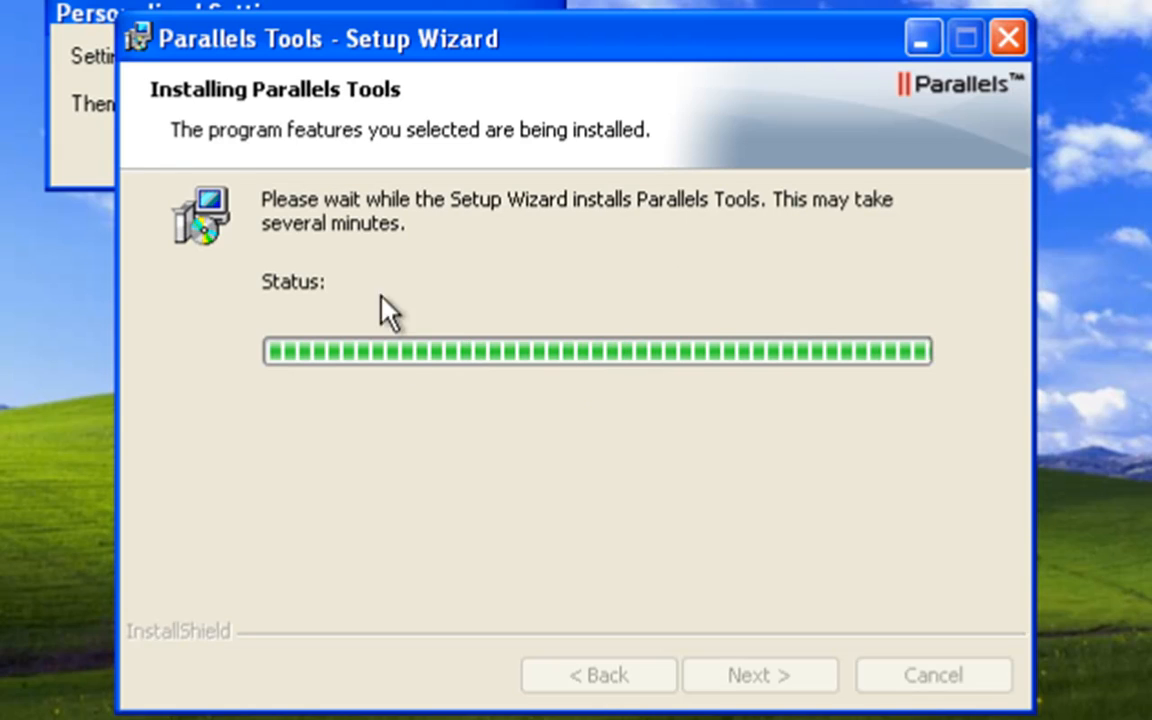
mouse_move(743, 398)
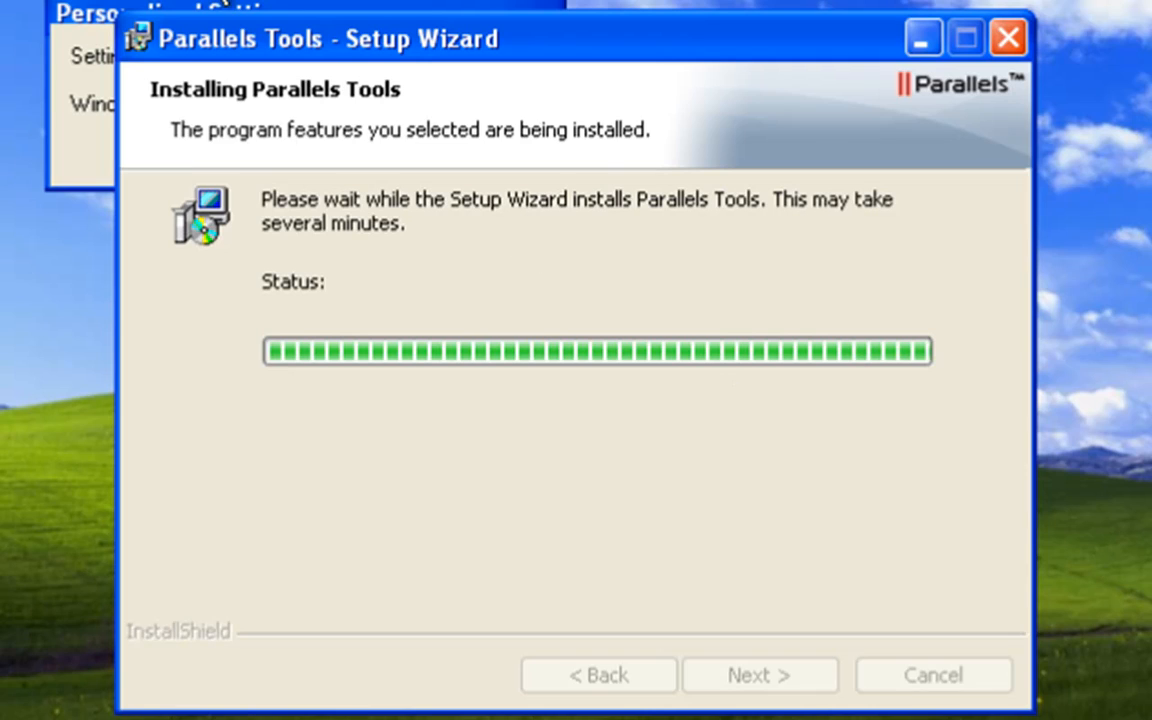
mouse_move(415, 20)
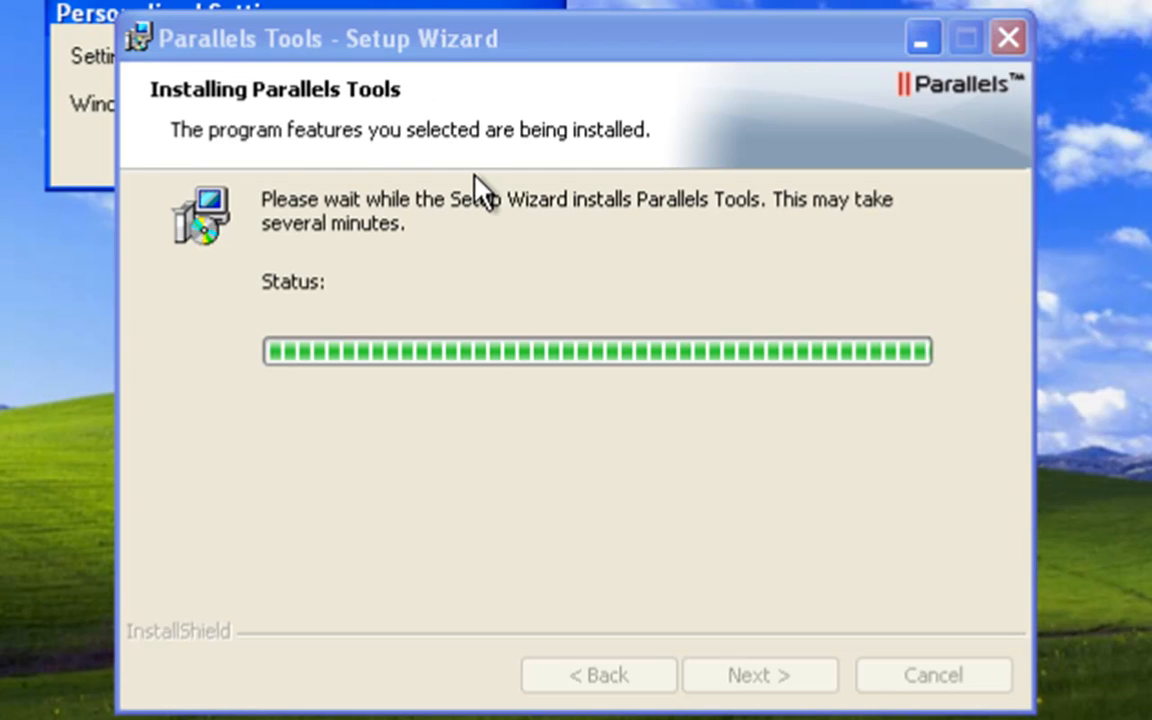
mouse_move(318, 35)
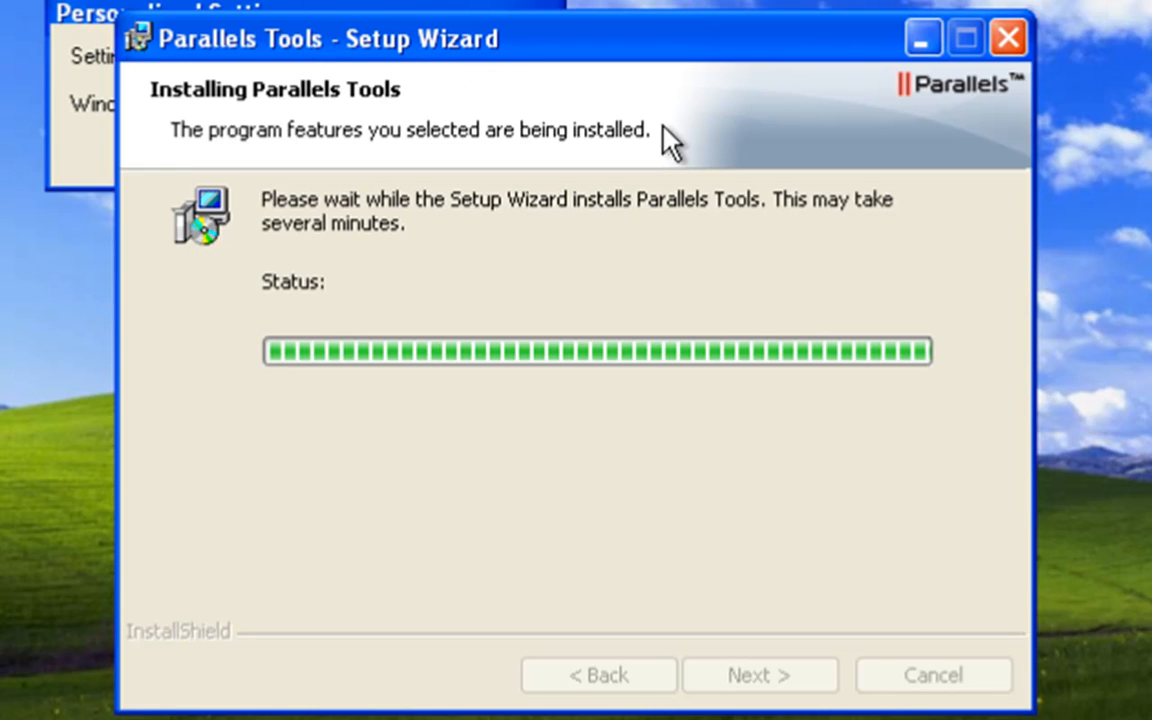
mouse_move(632, 58)
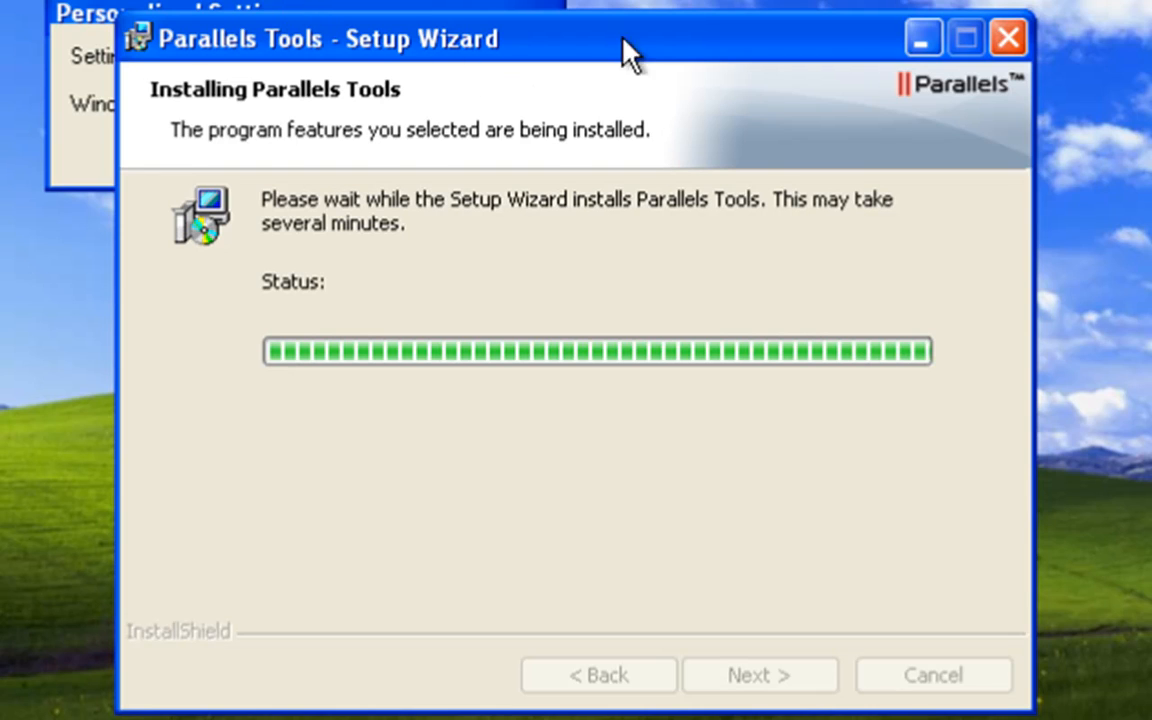
mouse_move(780, 10)
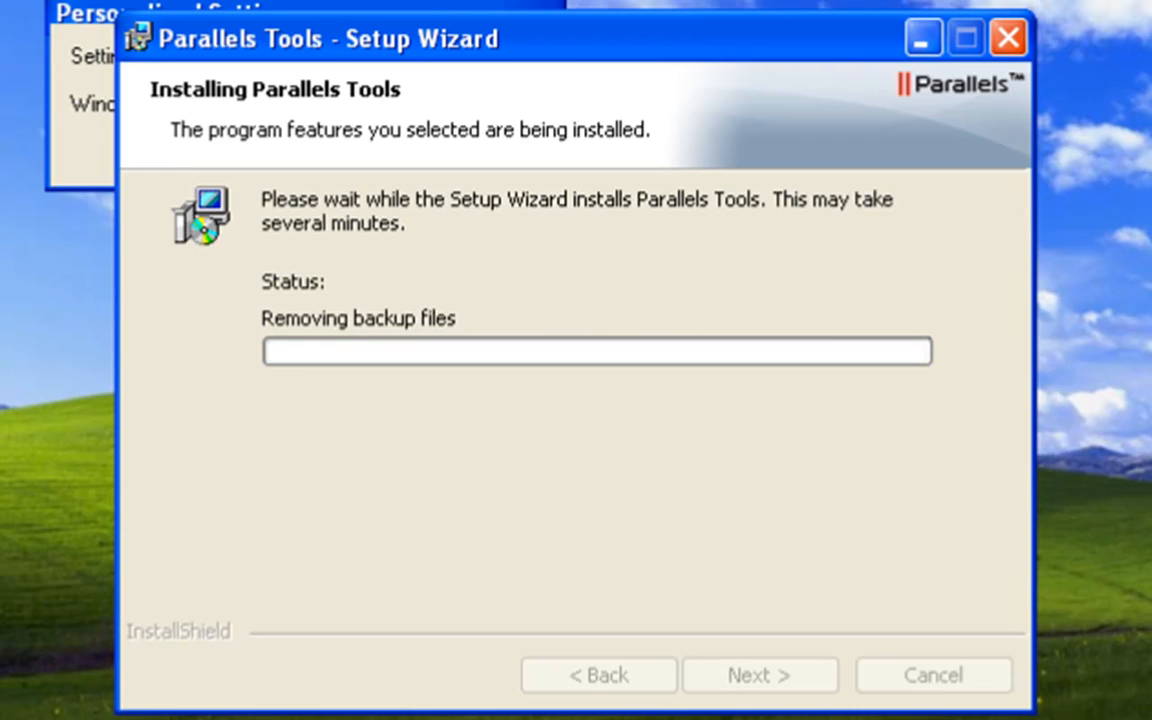
mouse_move(673, 415)
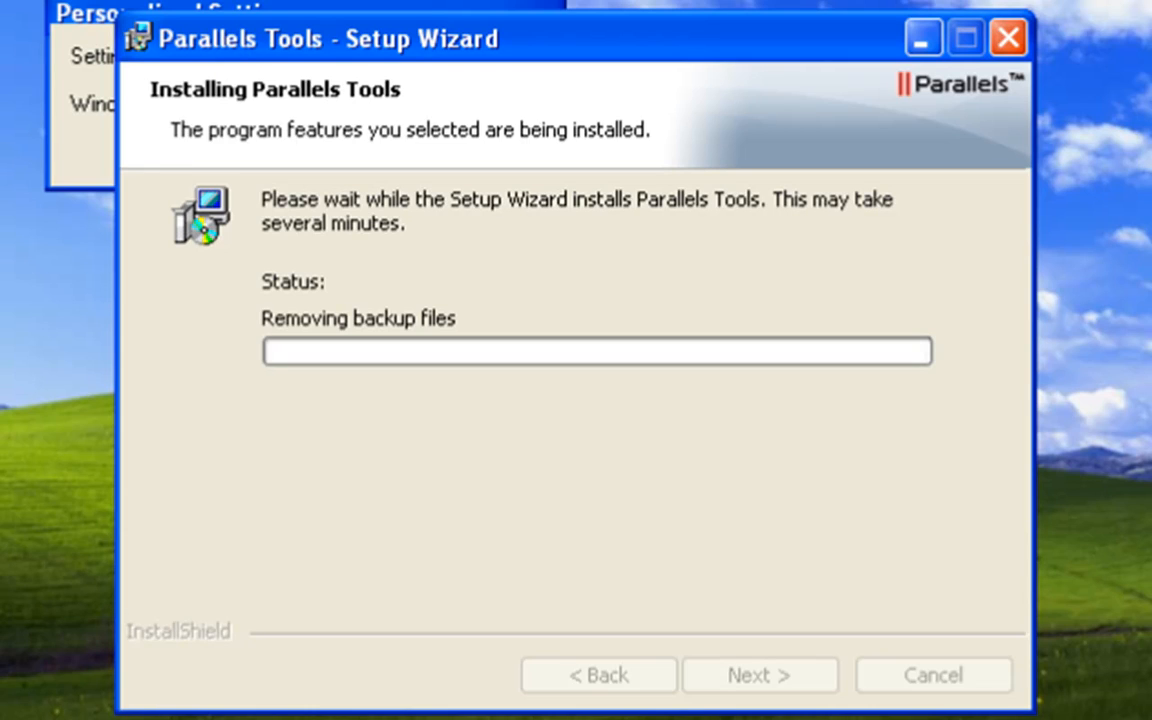
mouse_move(367, 423)
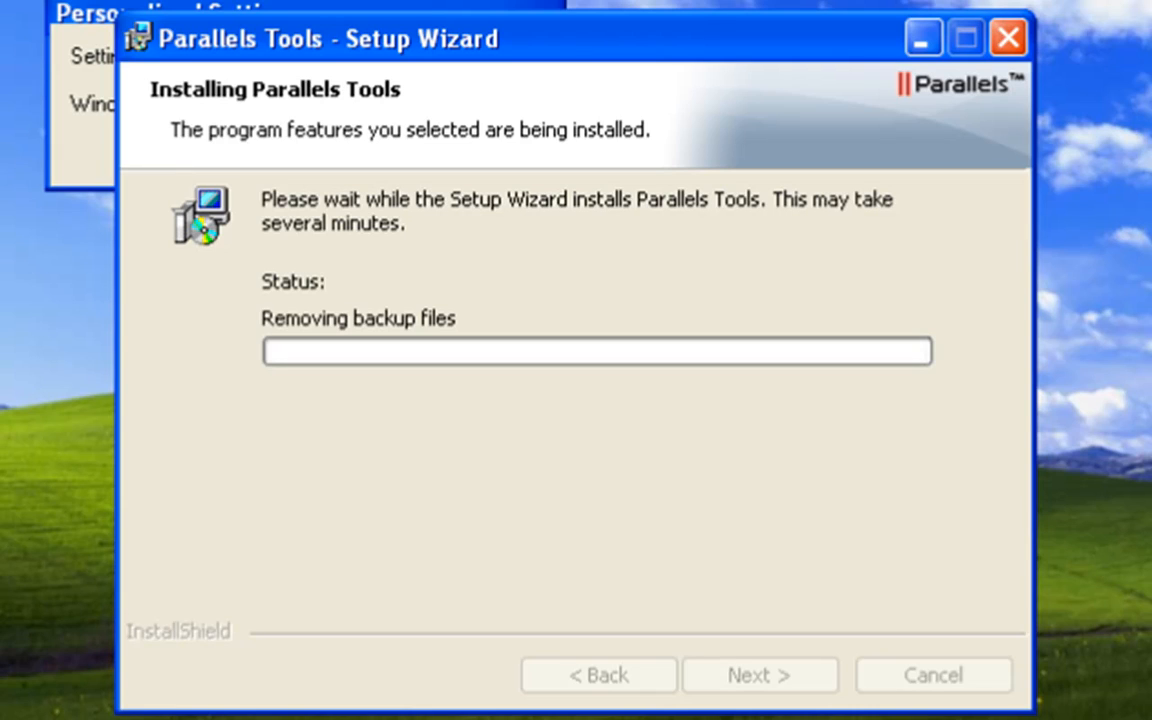
mouse_move(555, 248)
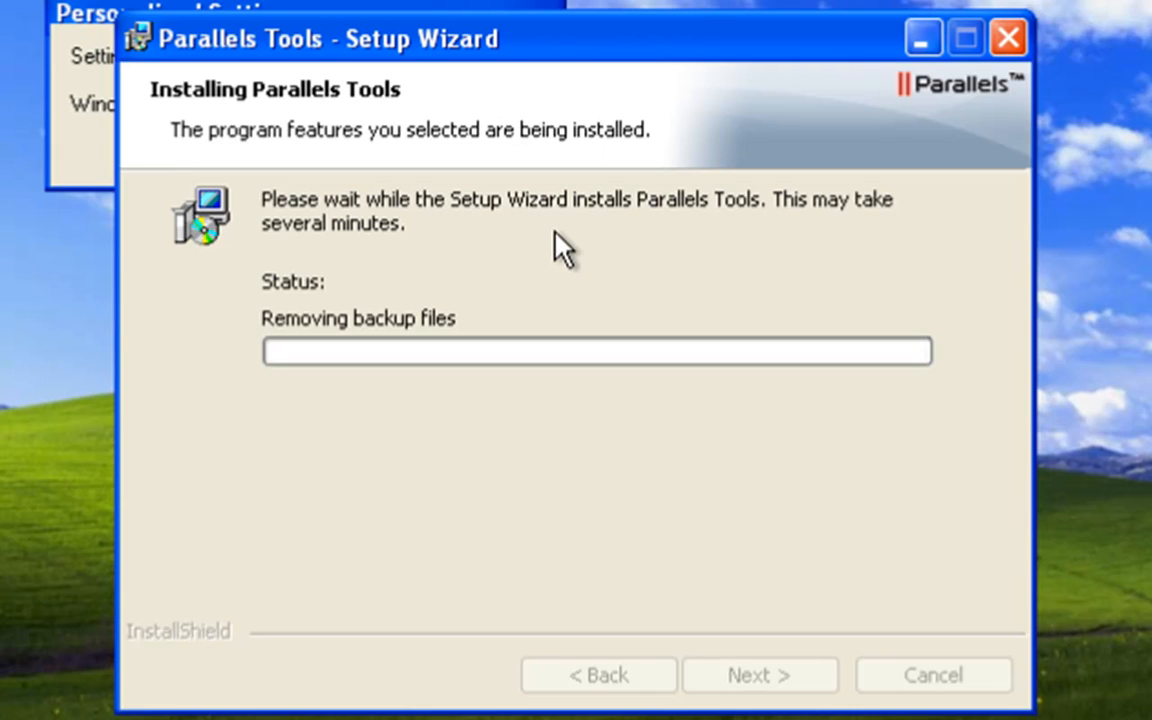
mouse_move(413, 232)
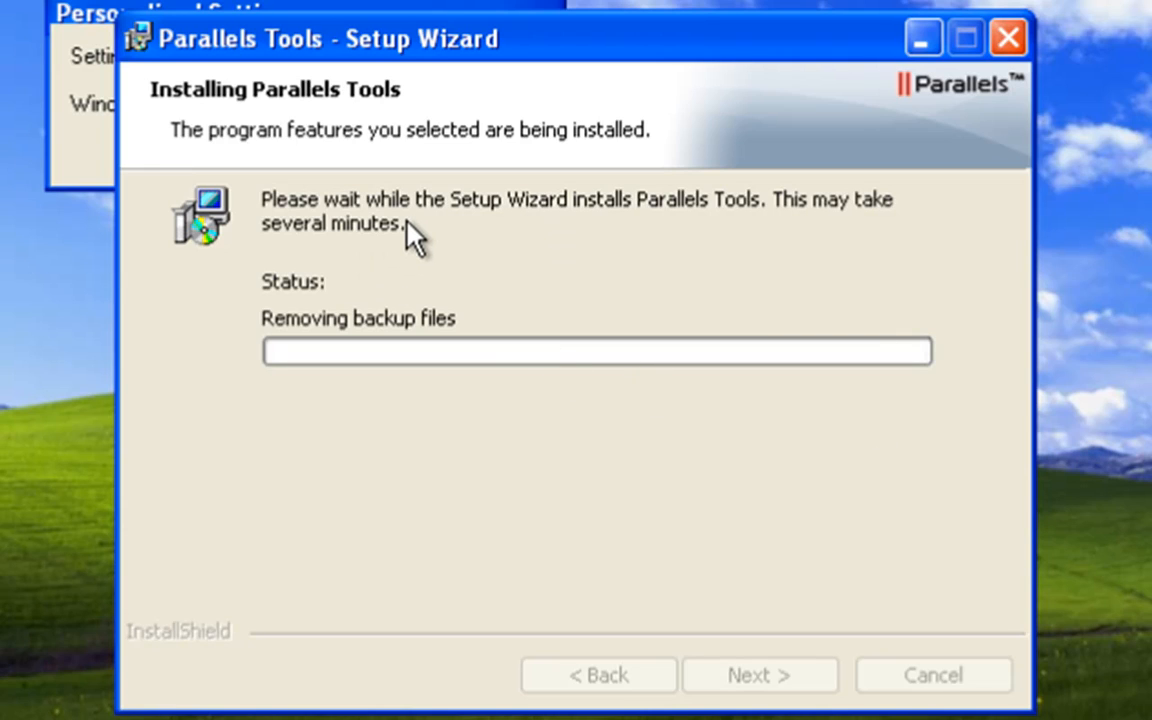
mouse_move(688, 328)
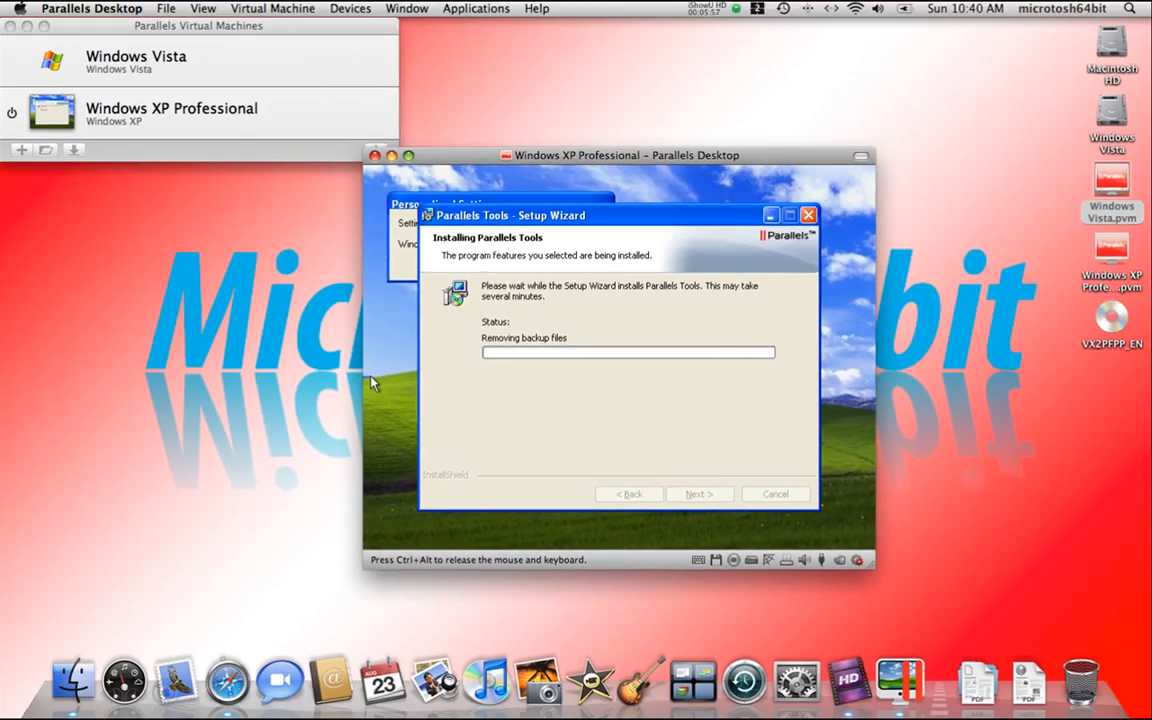
mouse_move(820, 170)
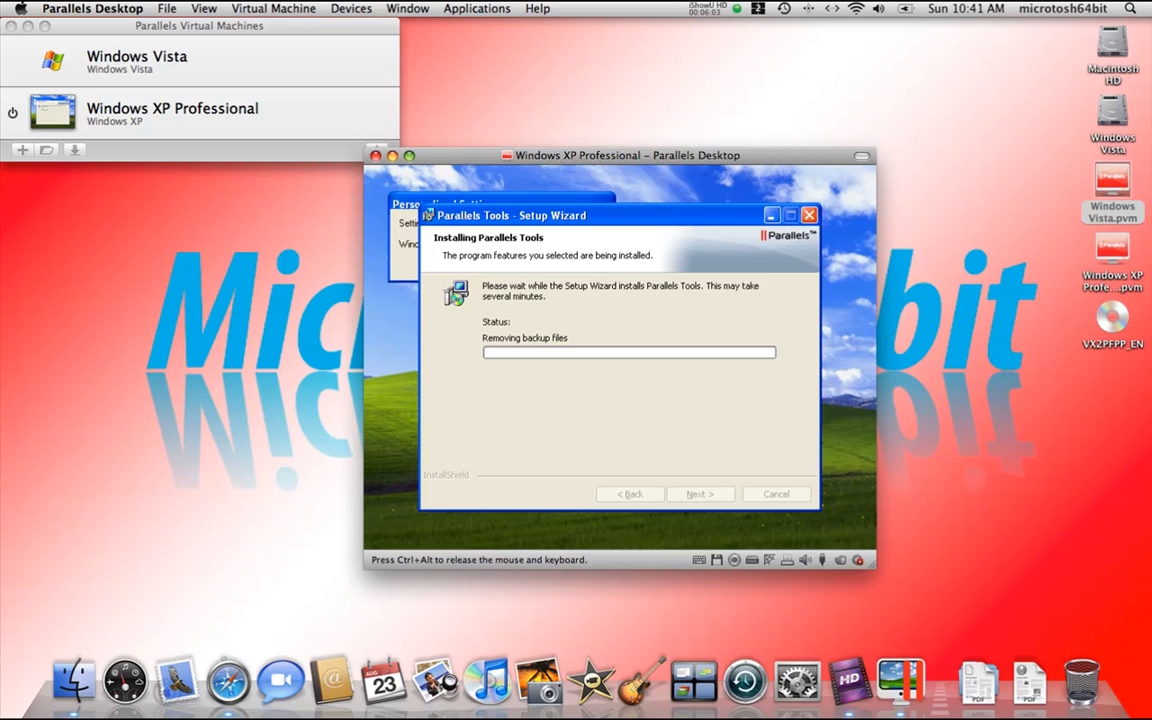
mouse_move(665, 402)
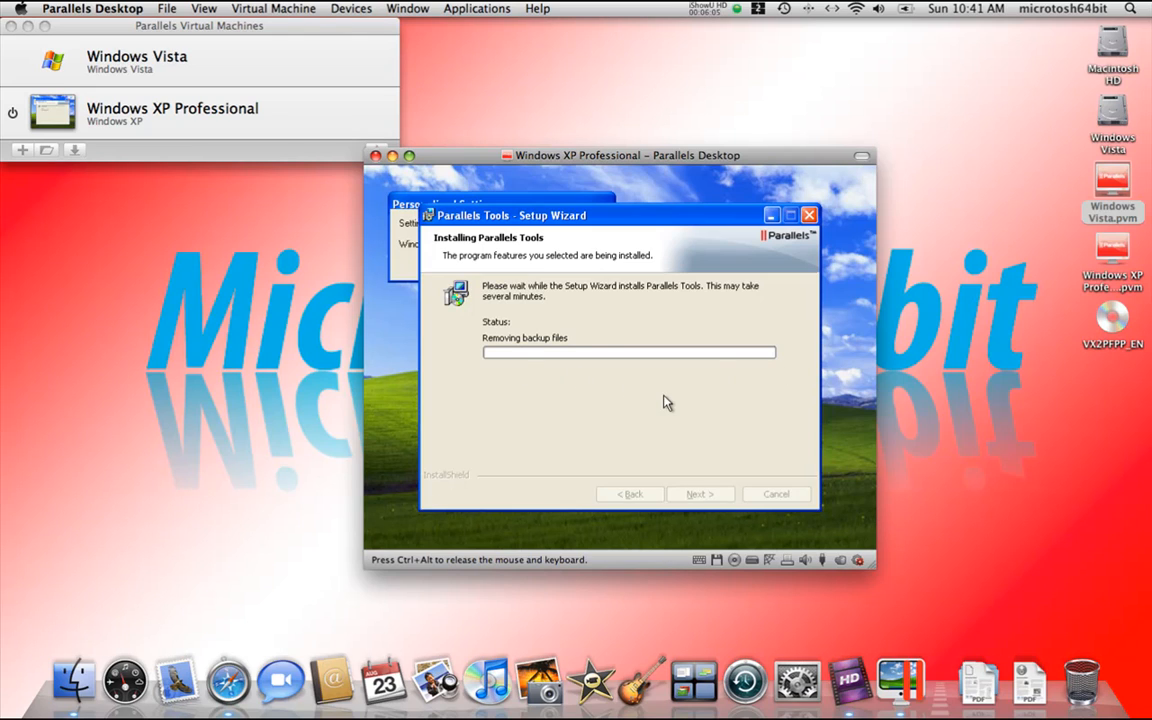
mouse_move(175, 262)
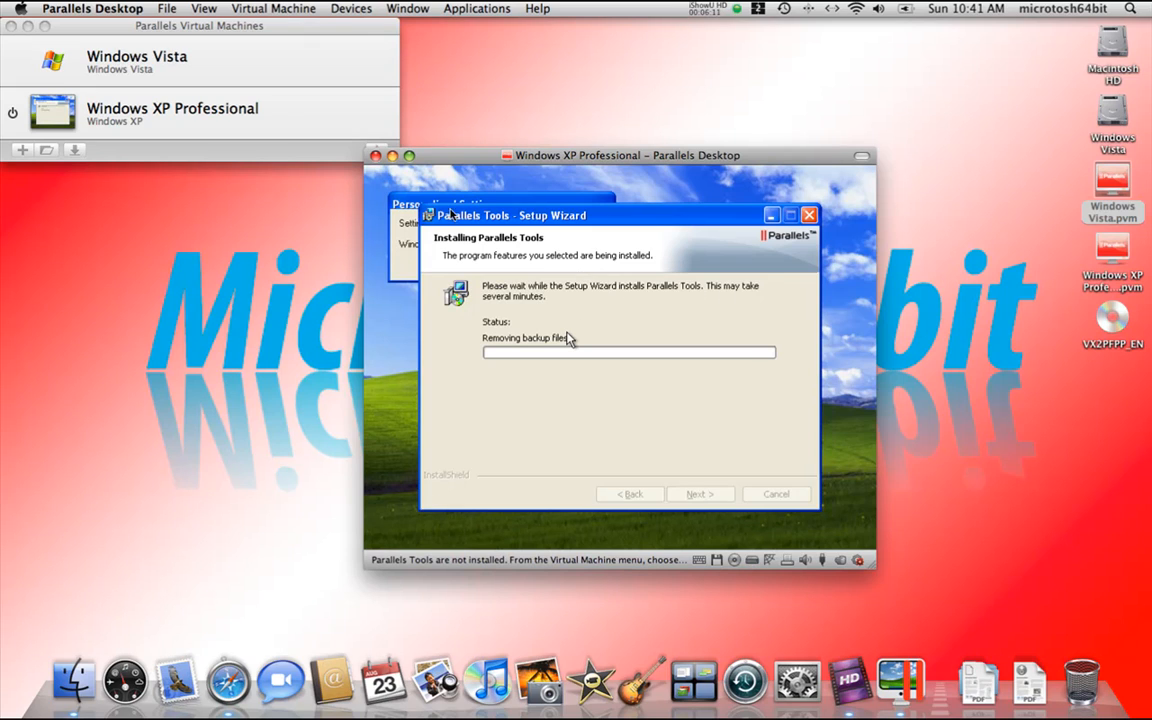
mouse_move(492, 238)
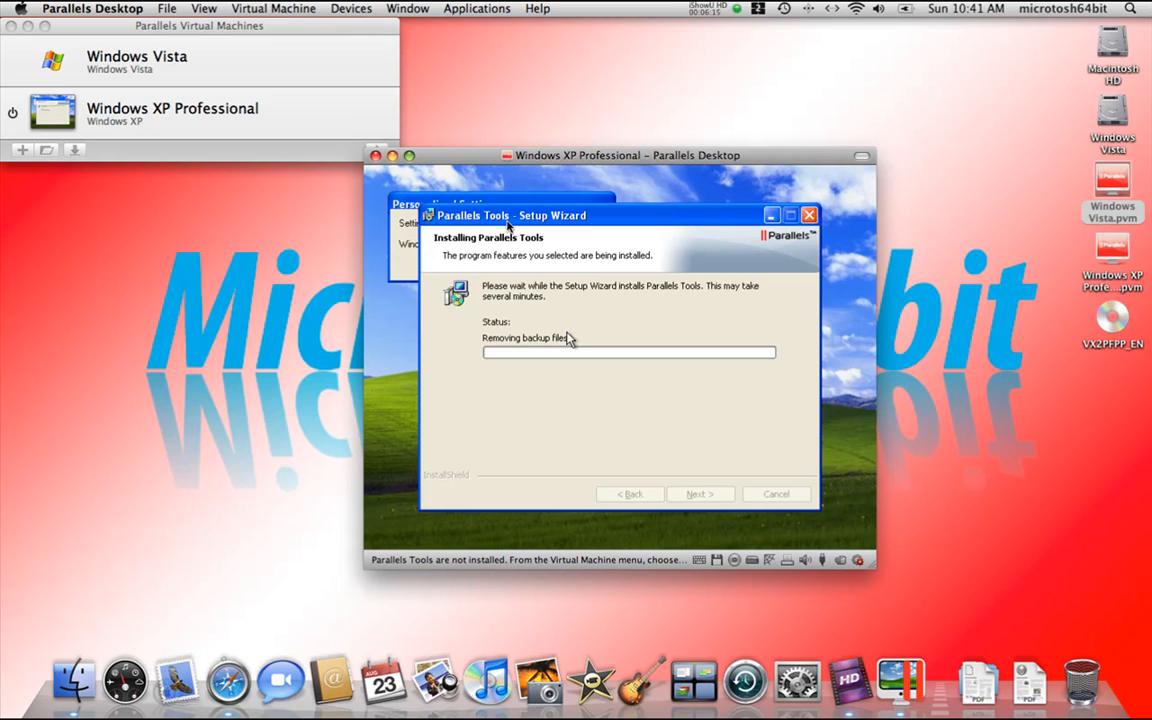
mouse_move(322, 213)
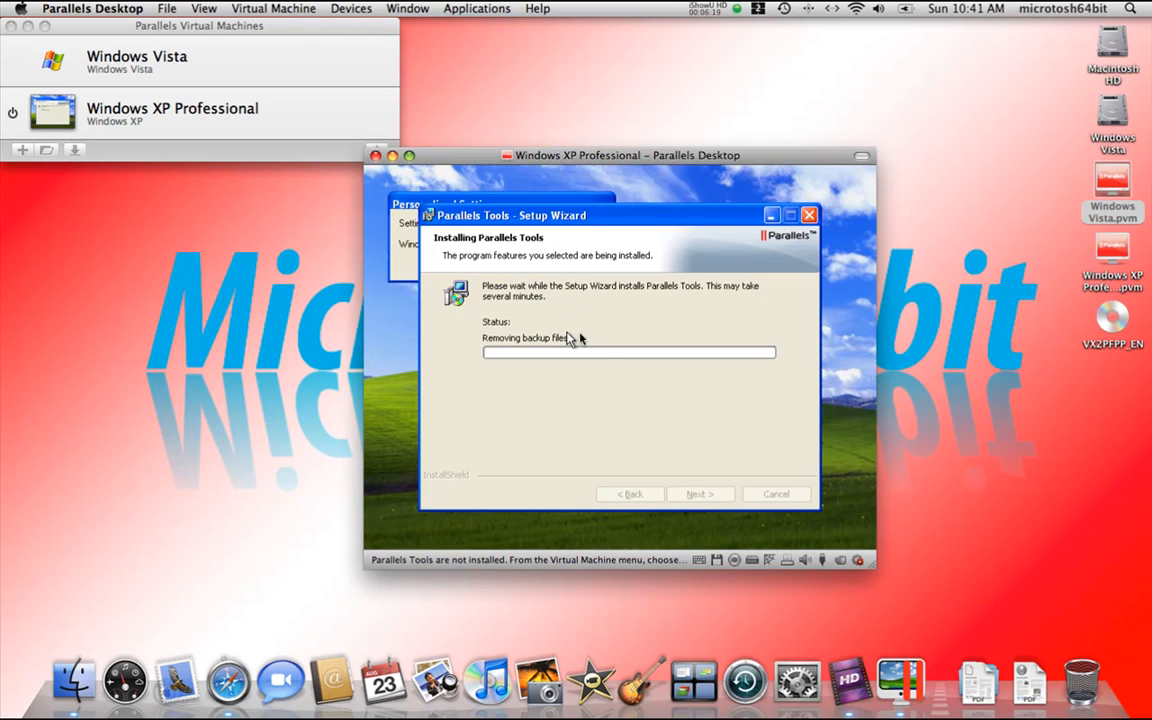
mouse_move(576, 305)
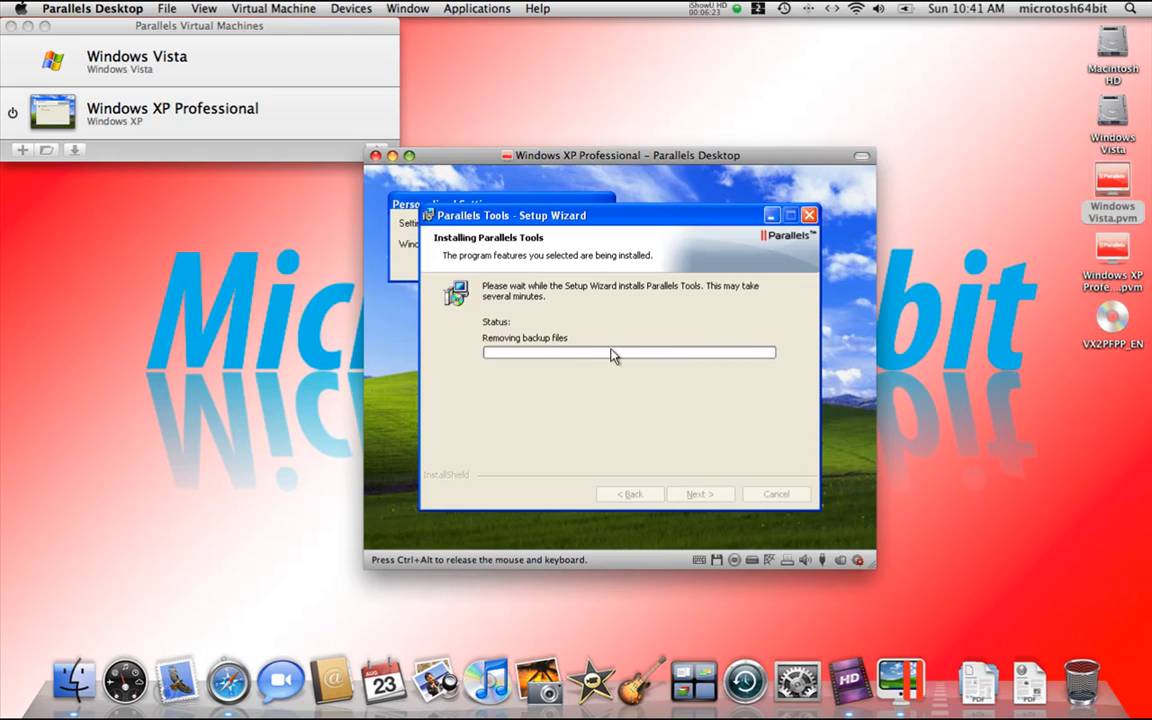
mouse_move(520, 415)
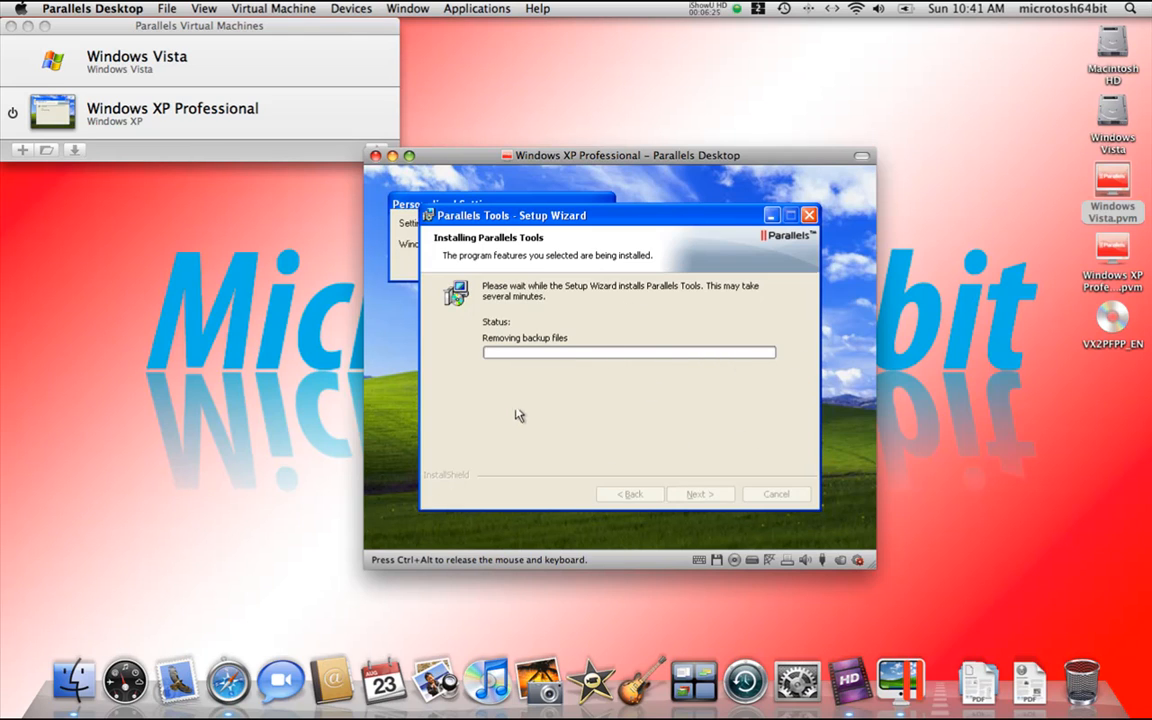
mouse_move(560, 421)
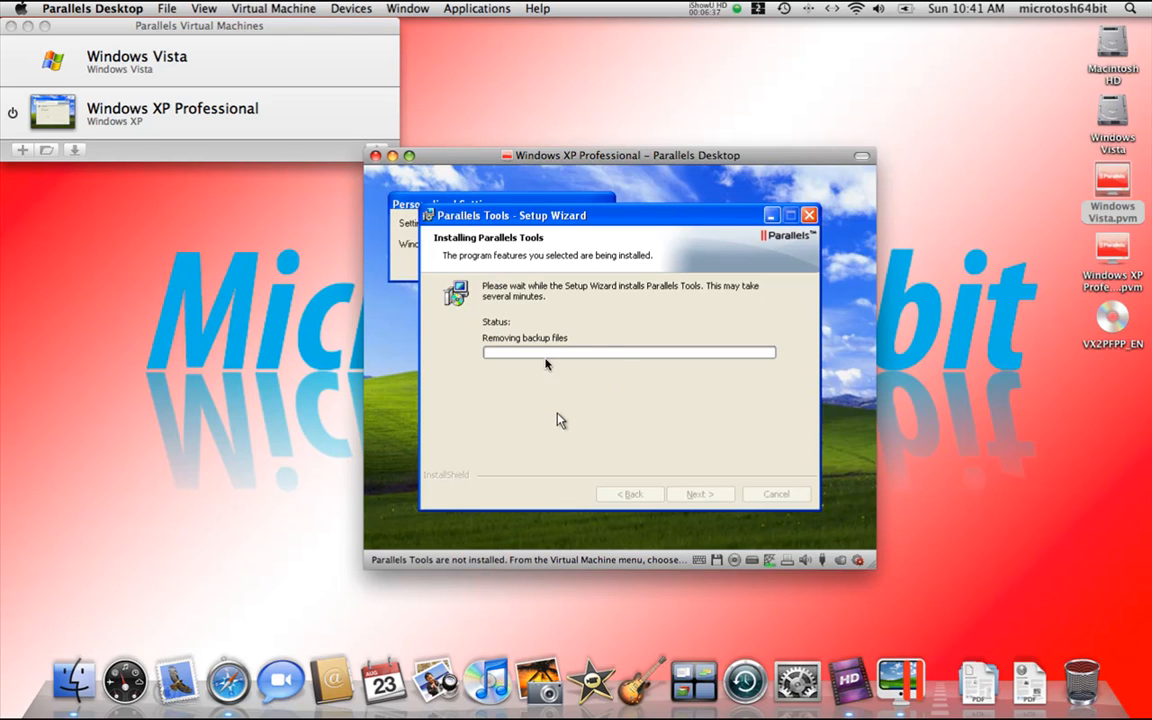
mouse_move(972, 273)
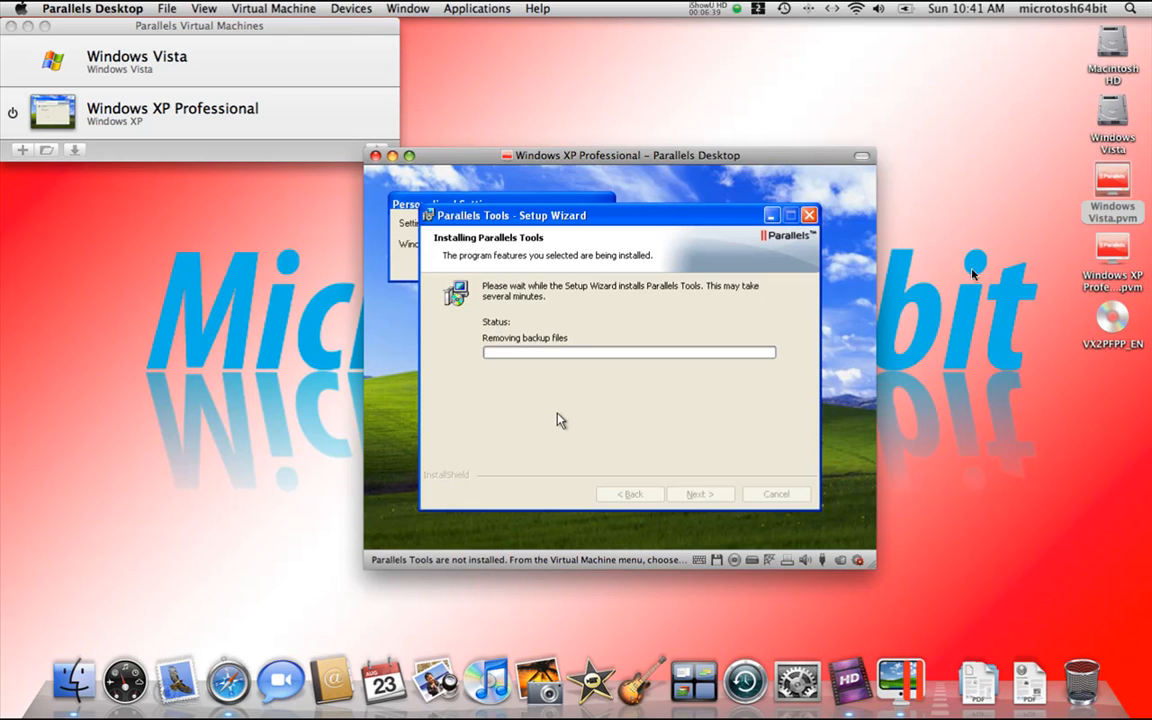
mouse_move(484, 138)
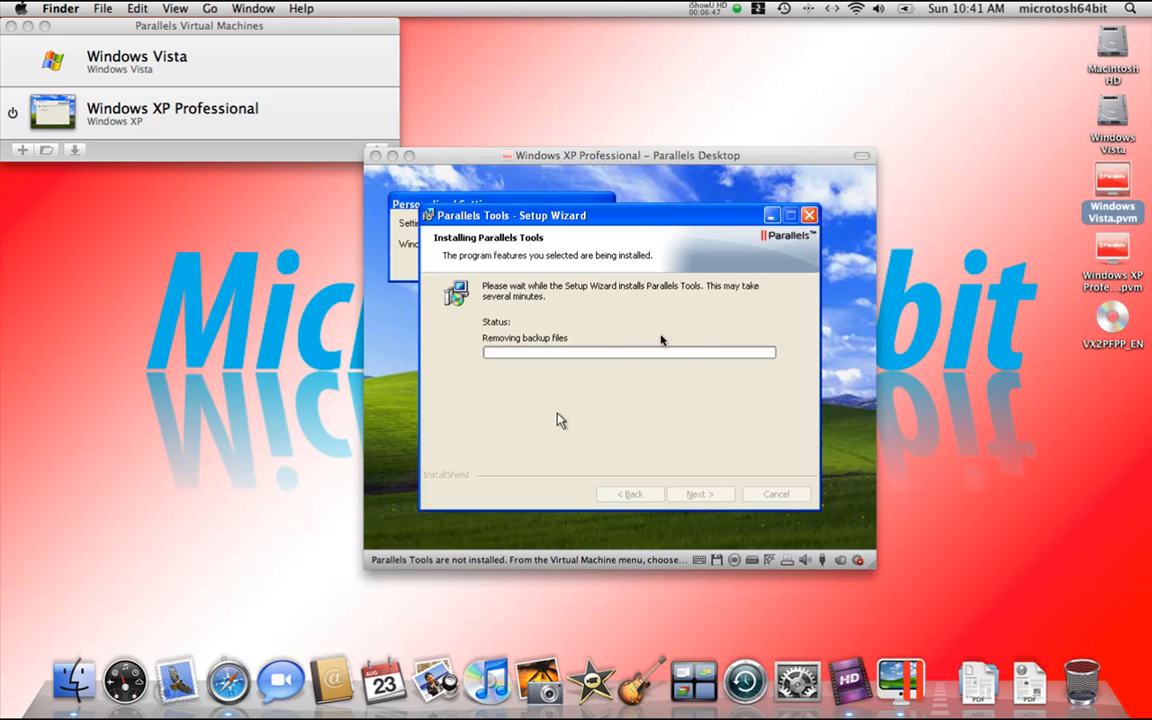
mouse_move(562, 262)
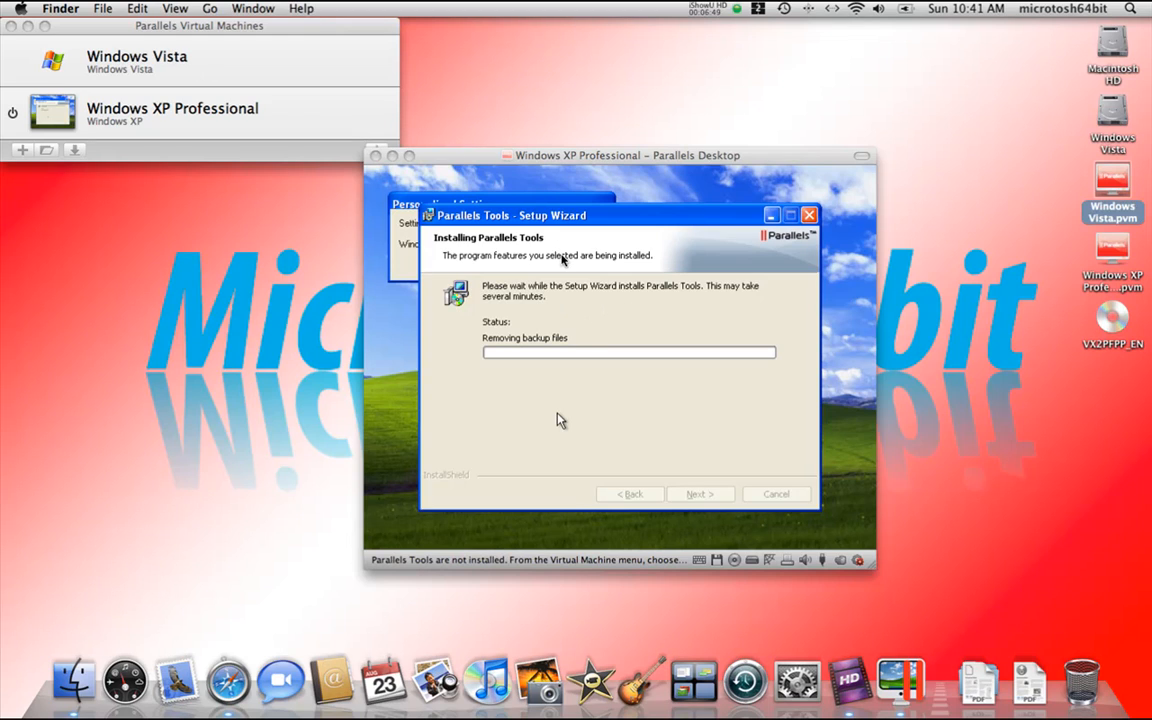
mouse_move(582, 320)
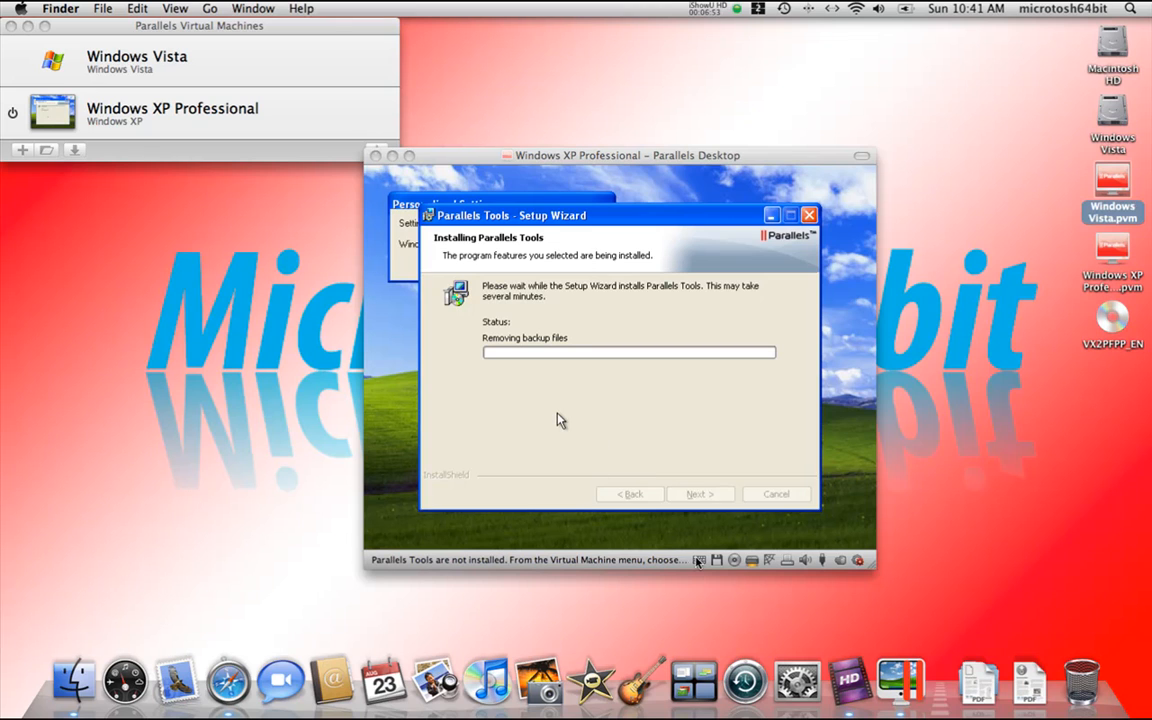
mouse_move(672, 565)
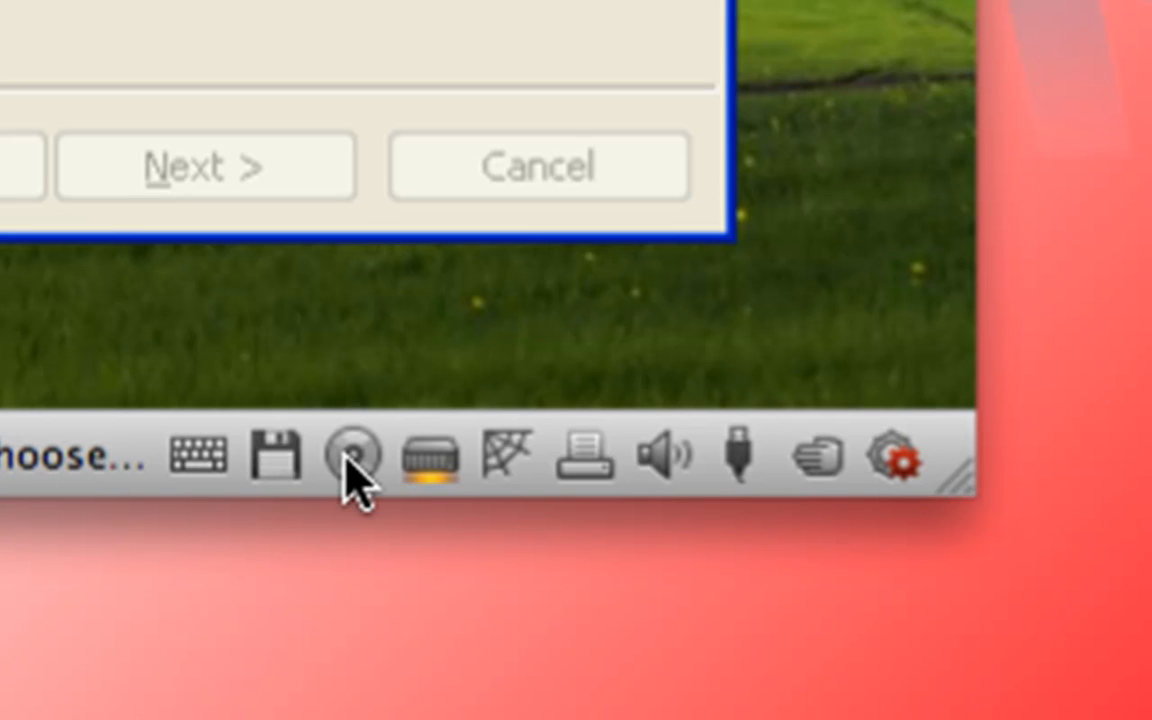
mouse_move(145, 480)
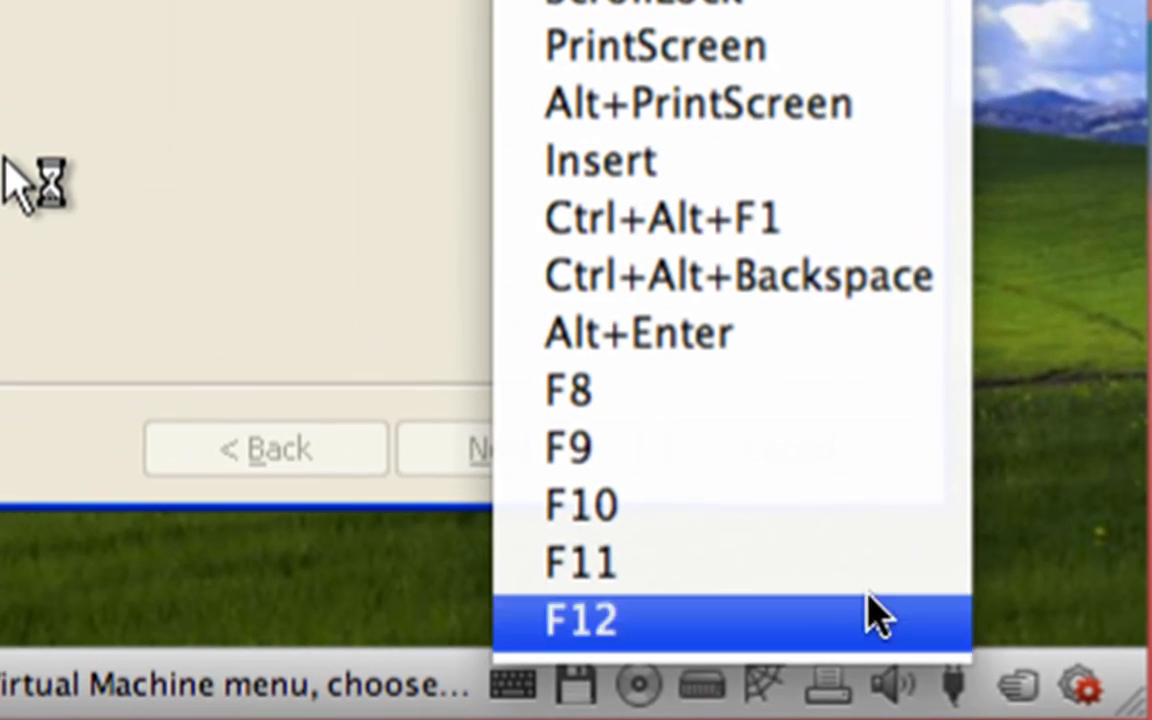
mouse_move(440, 680)
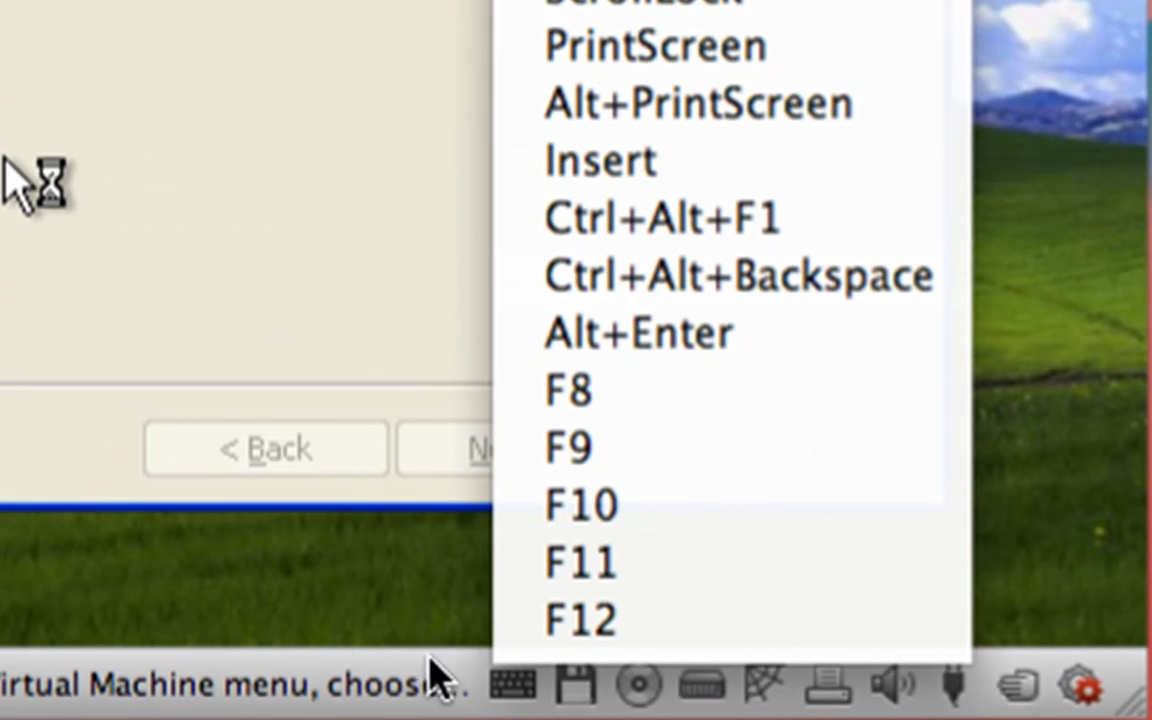
left_click(575, 686)
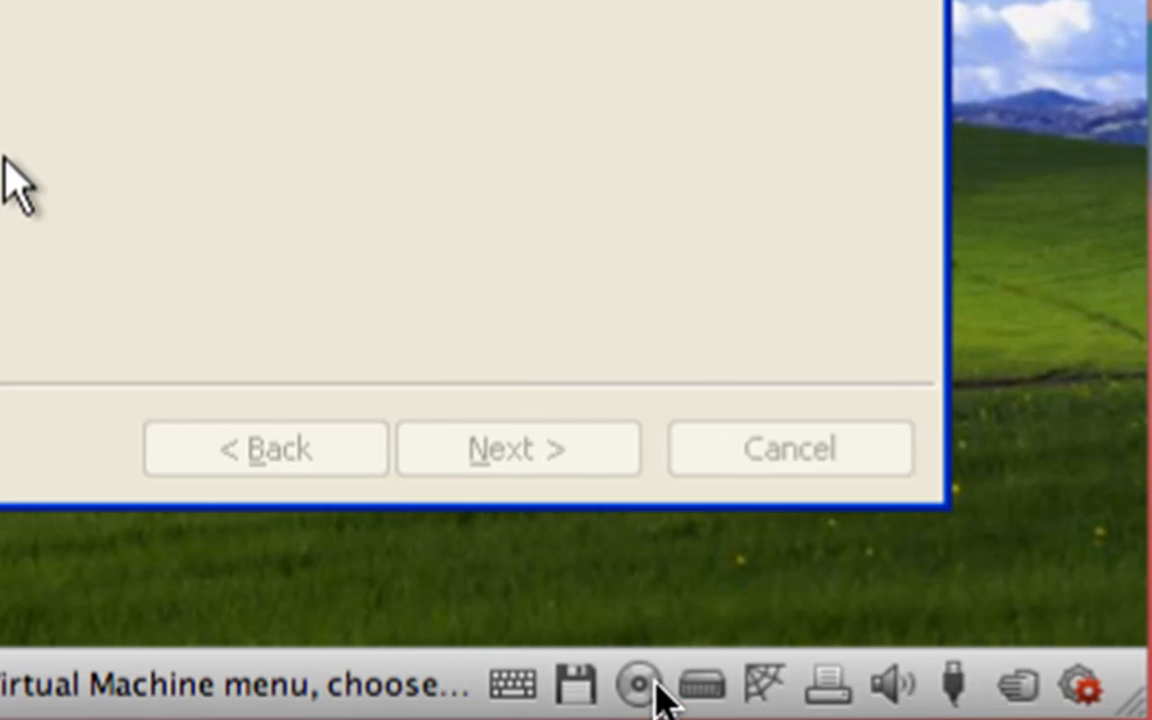
left_click(632, 684)
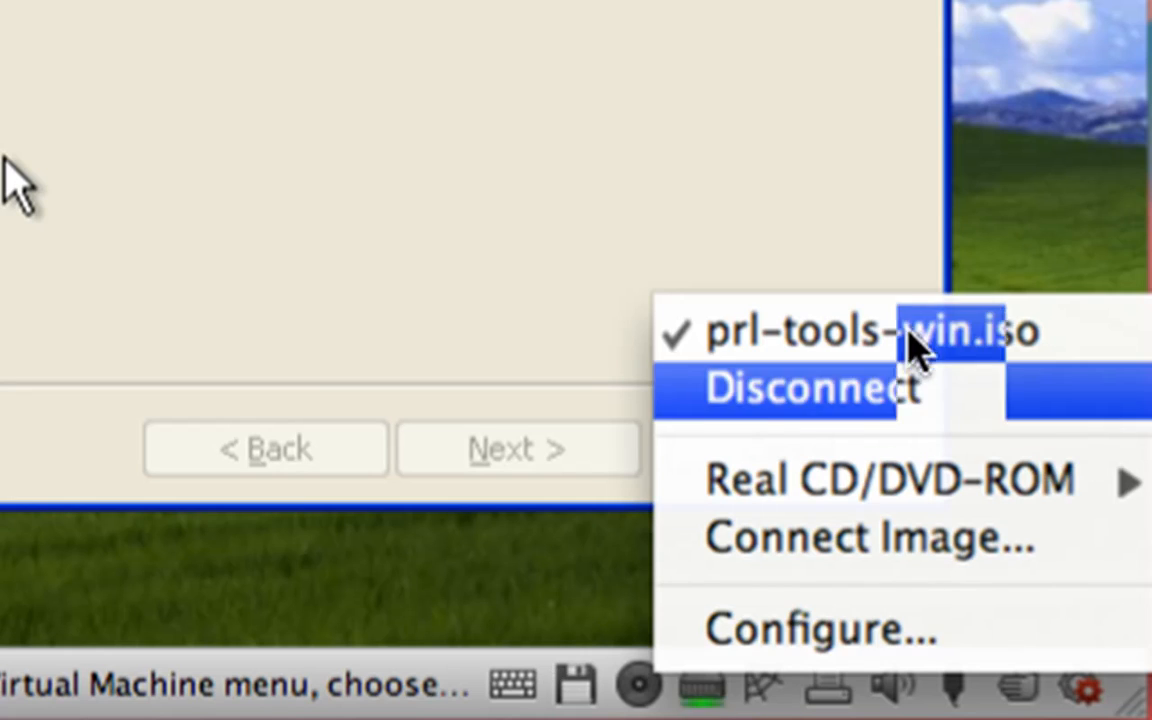
mouse_move(729, 424)
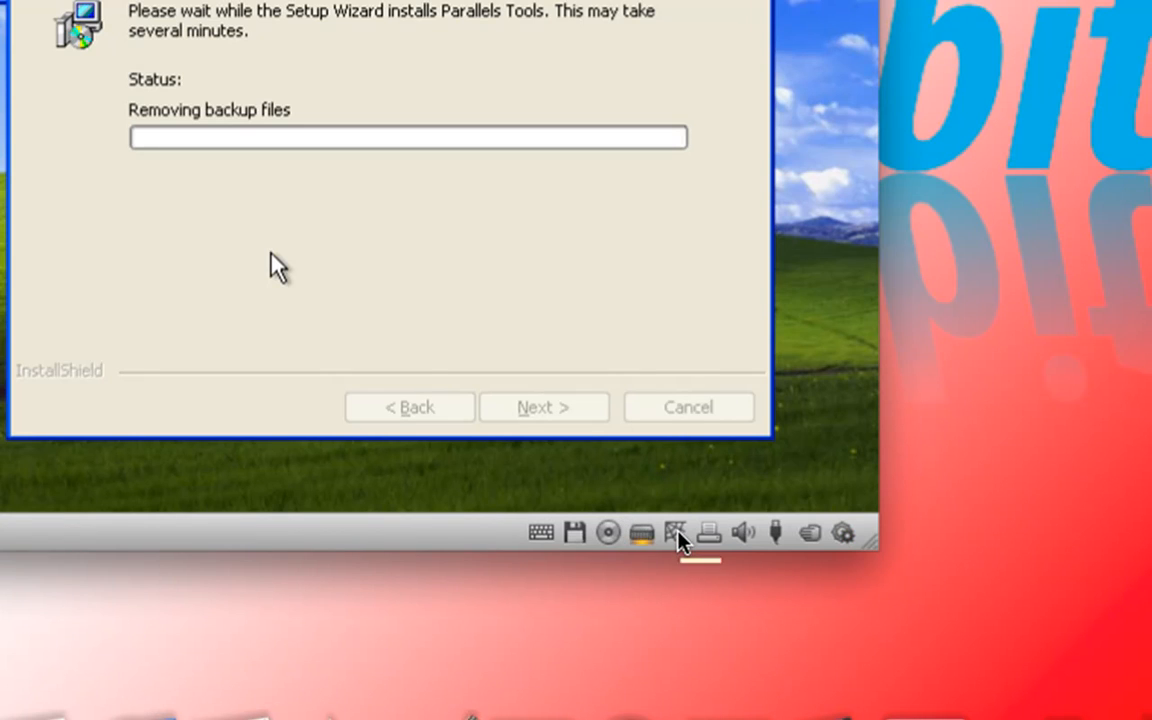
left_click(675, 532)
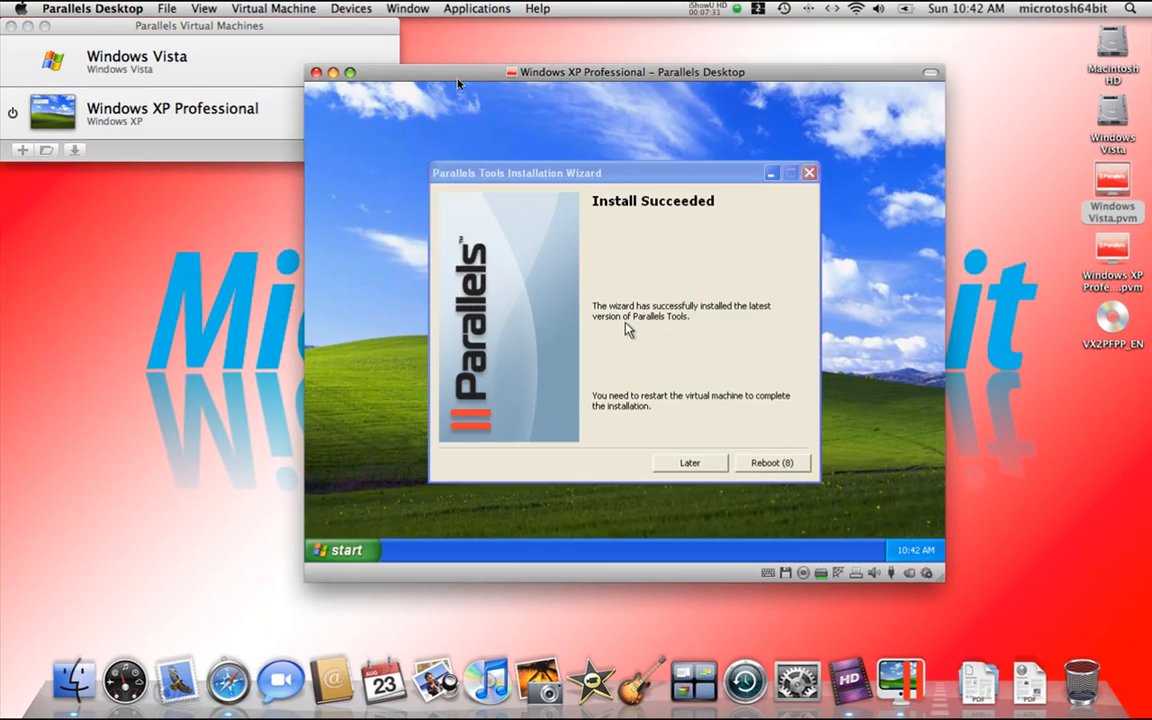
- Choose Later in the Parallels Tools Install Succeeded dialog to postpone restarting
left_click(338, 550)
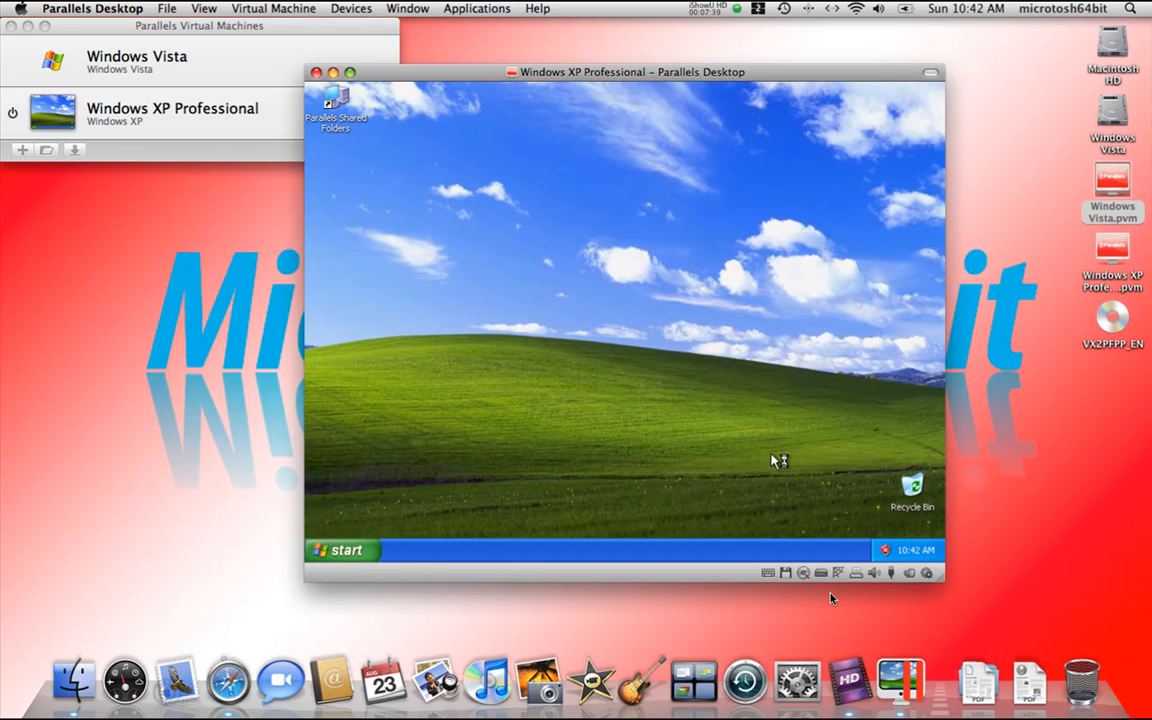
mouse_move(833, 576)
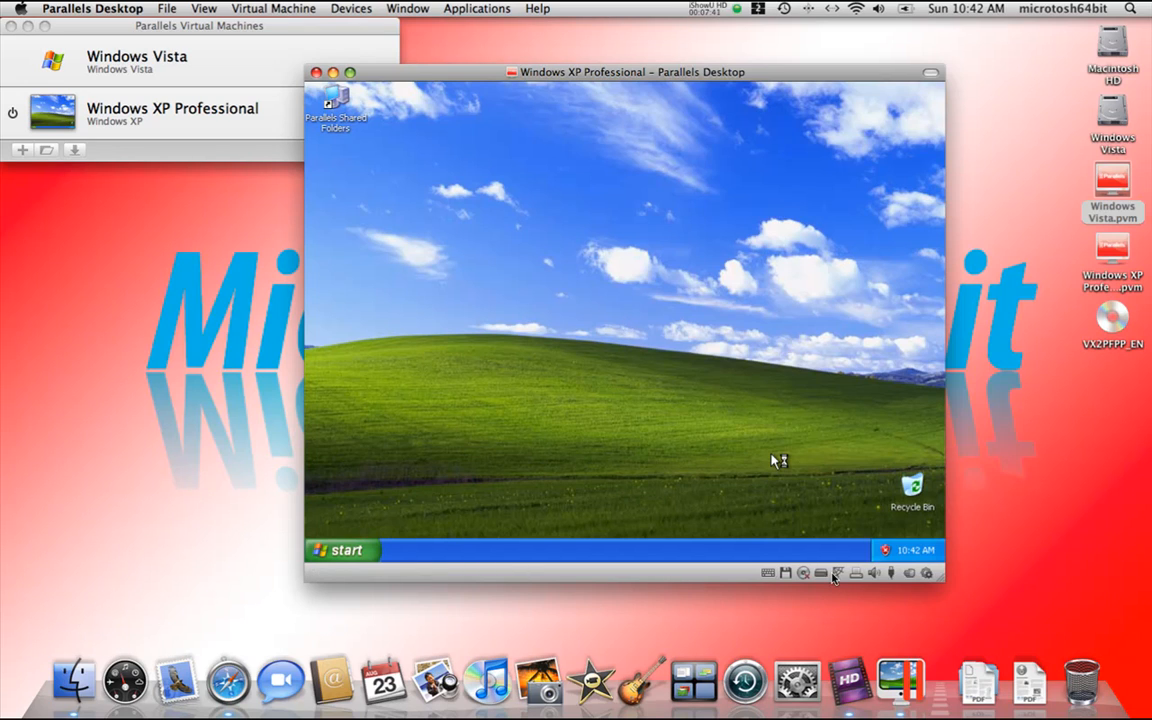
mouse_move(925, 575)
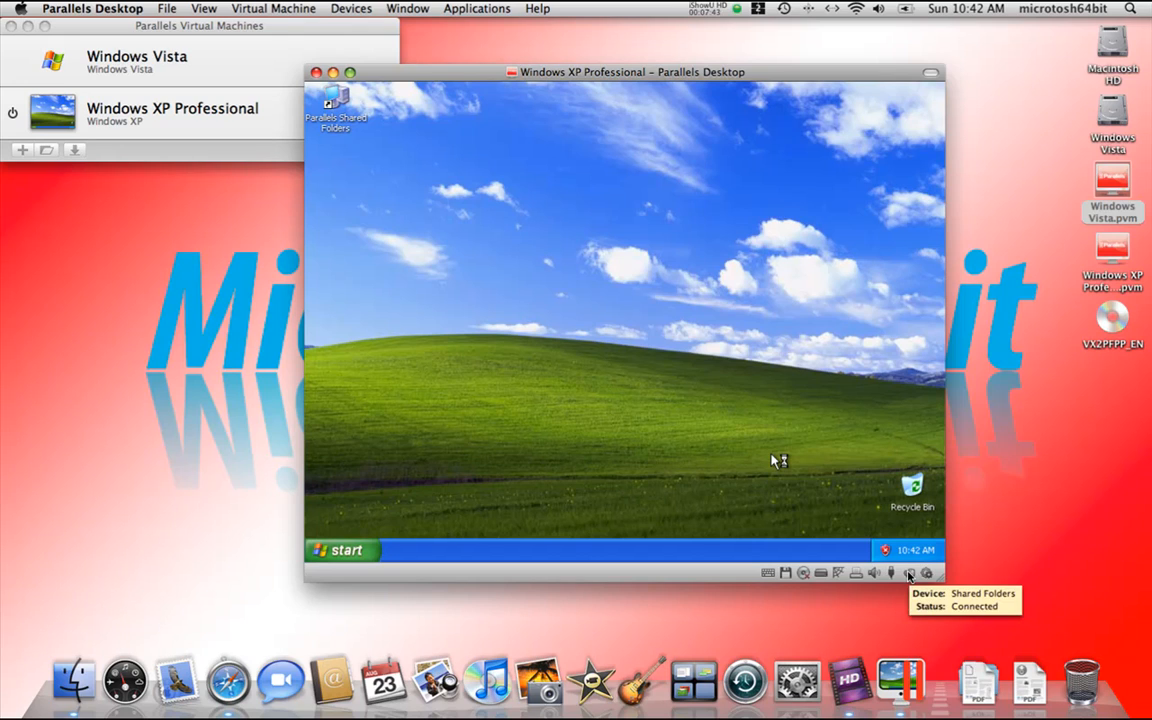
mouse_move(927, 572)
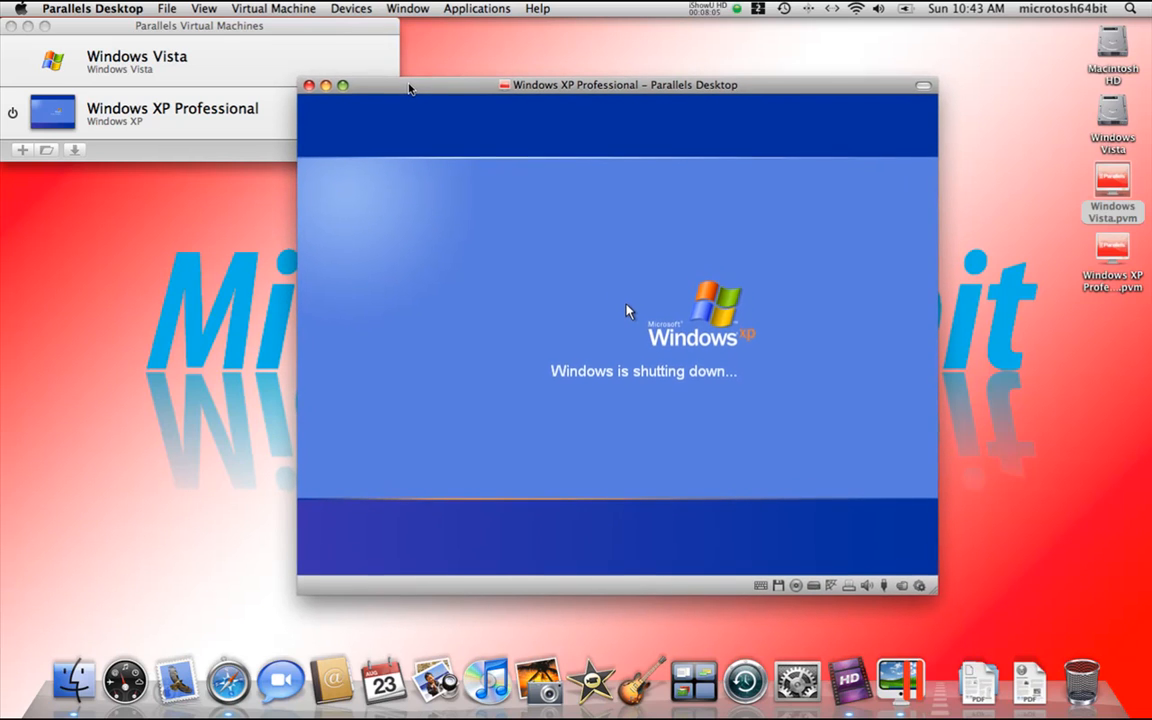
mouse_move(483, 40)
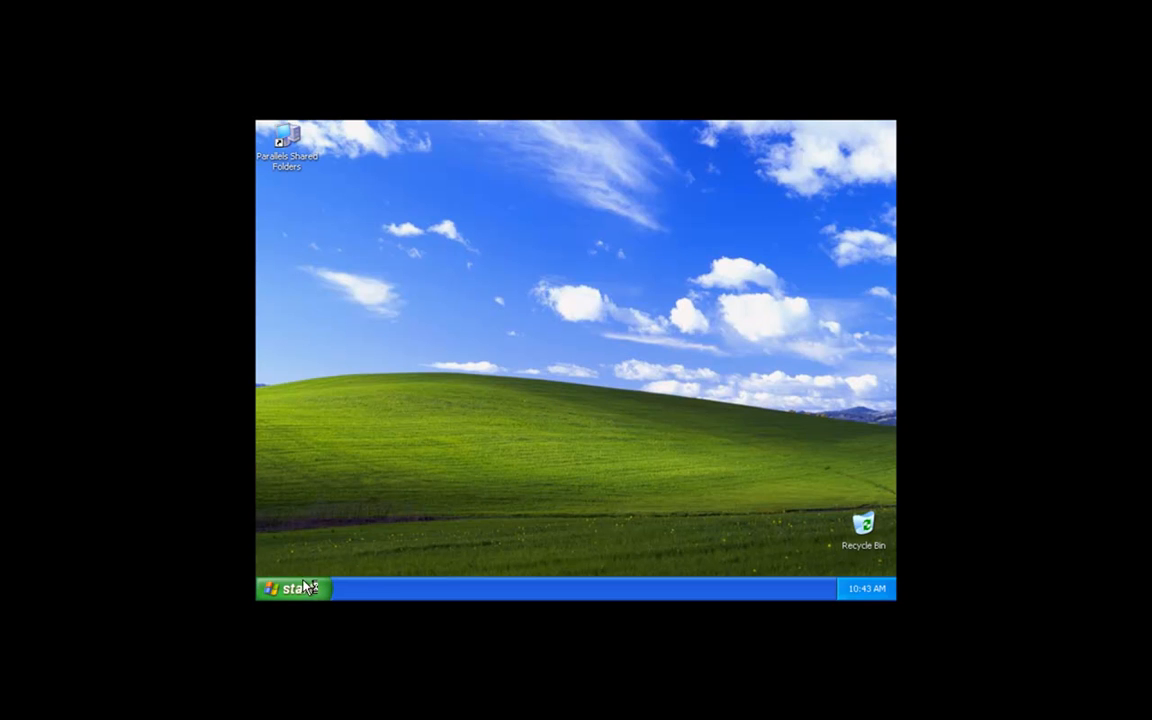
mouse_move(295, 594)
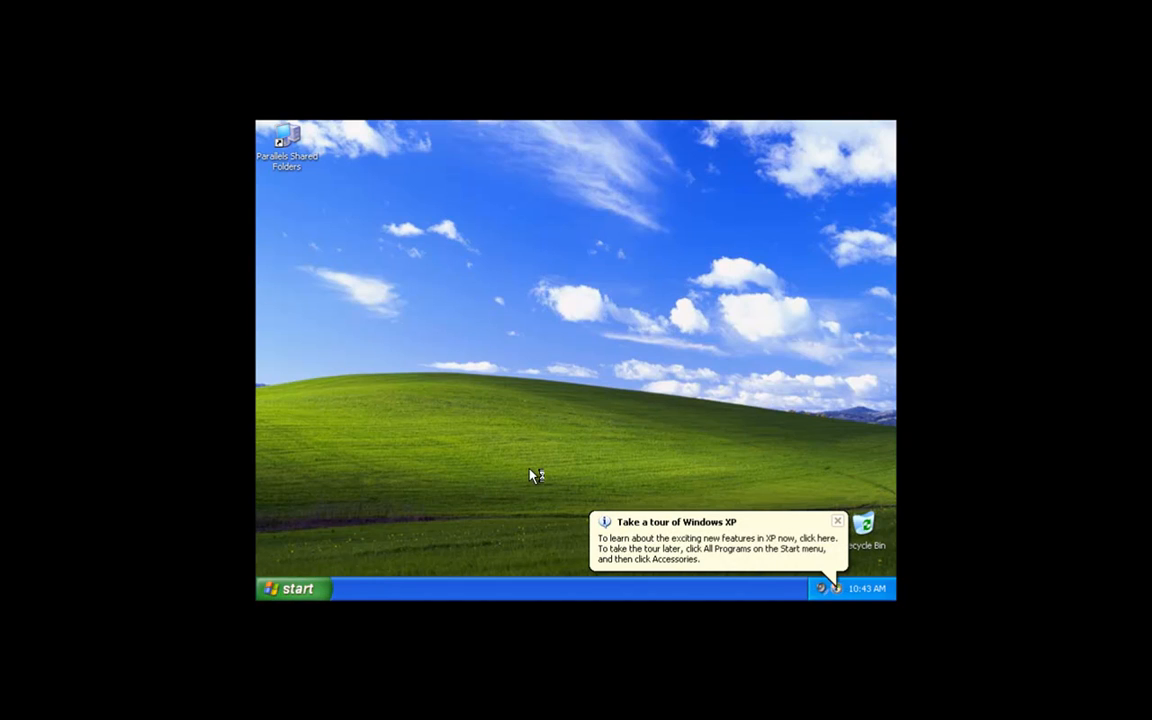
mouse_move(839, 520)
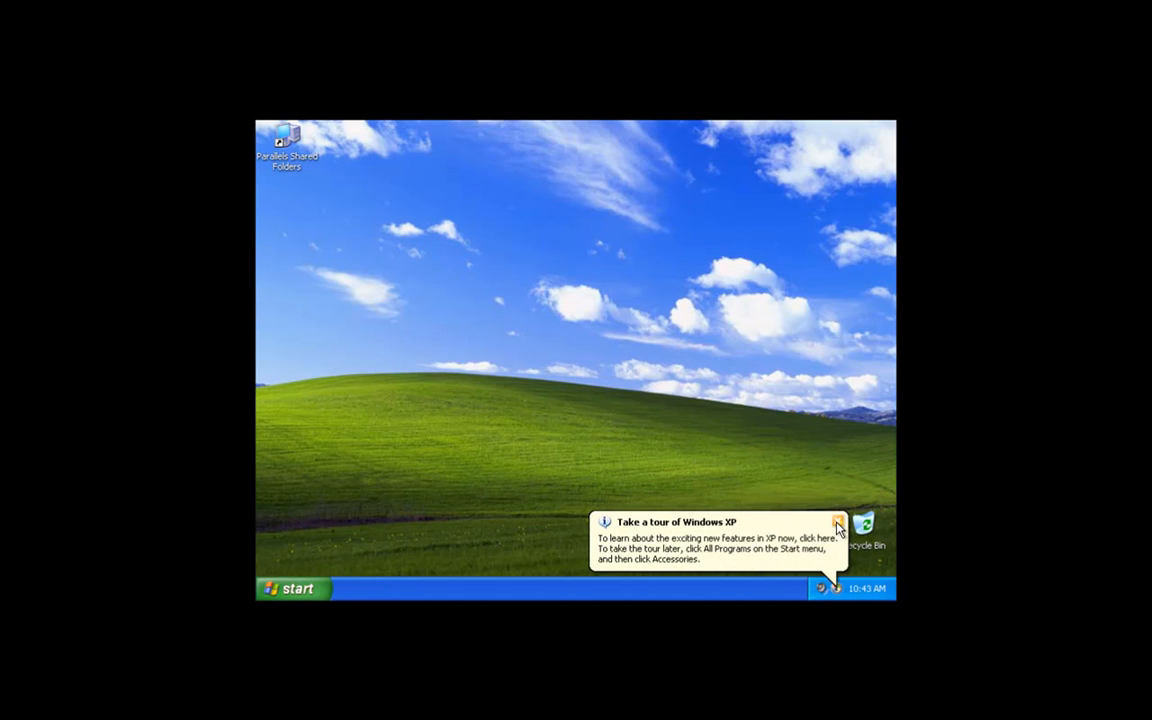
mouse_move(562, 381)
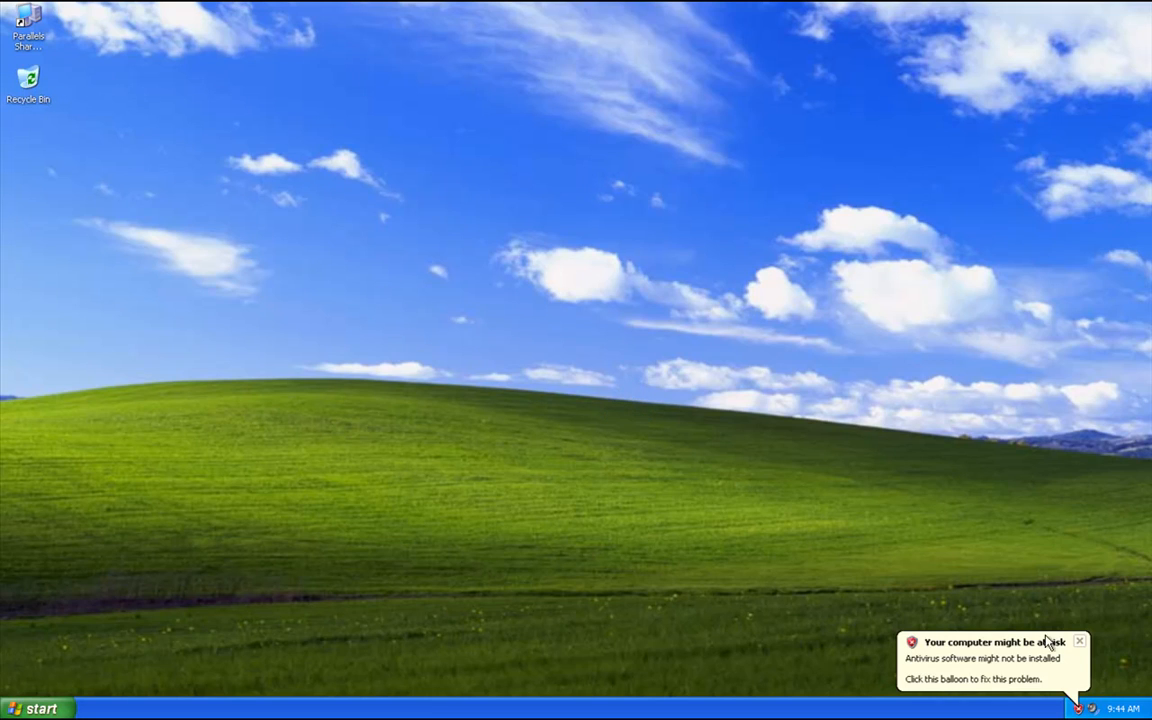
- Close the 'Your computer might be at risk' antivirus balloon
left_click(1079, 639)
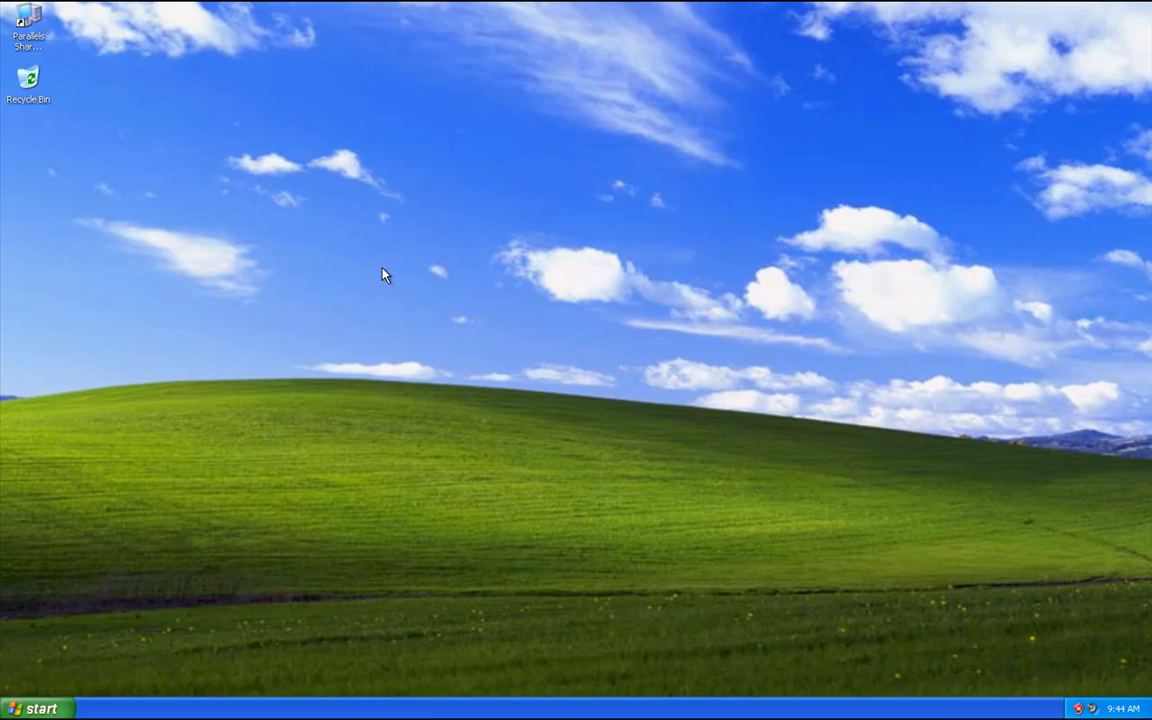
mouse_move(592, 258)
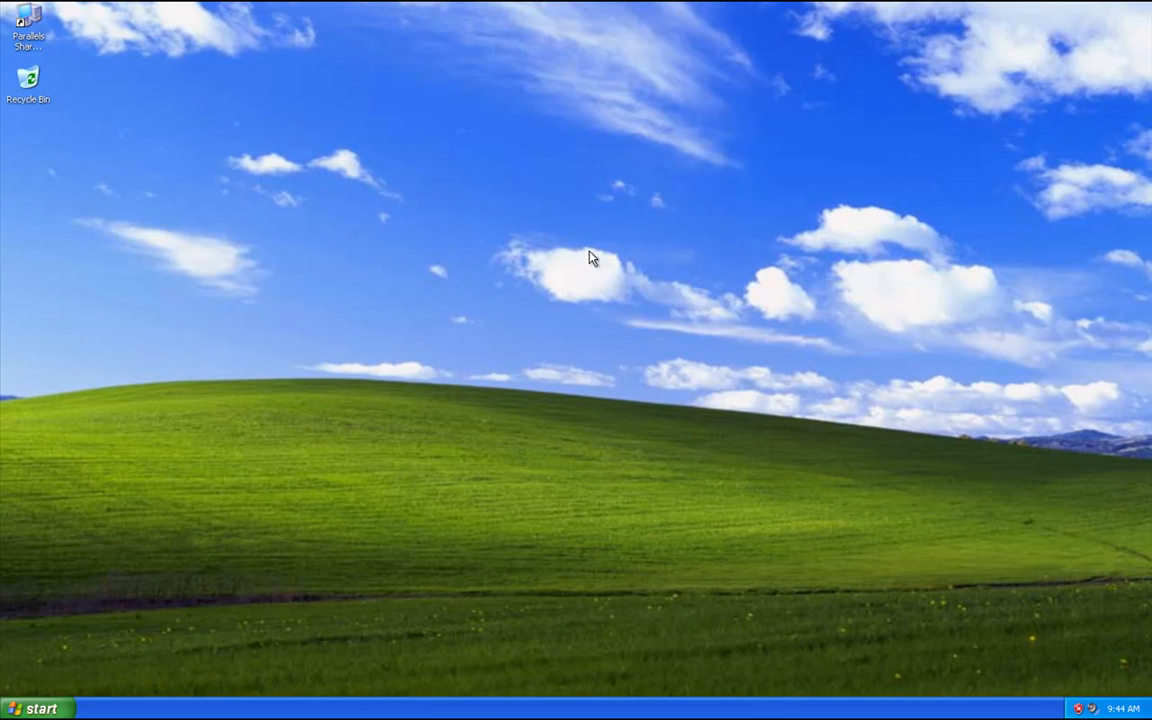
mouse_move(647, 262)
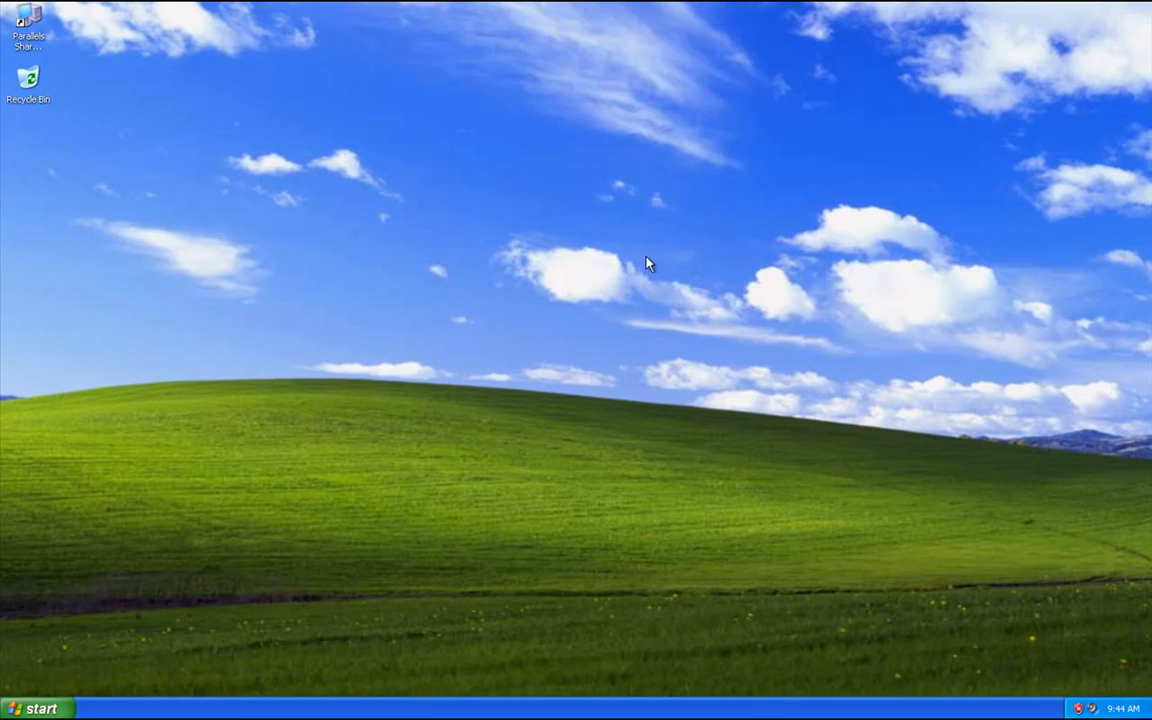
mouse_move(998, 177)
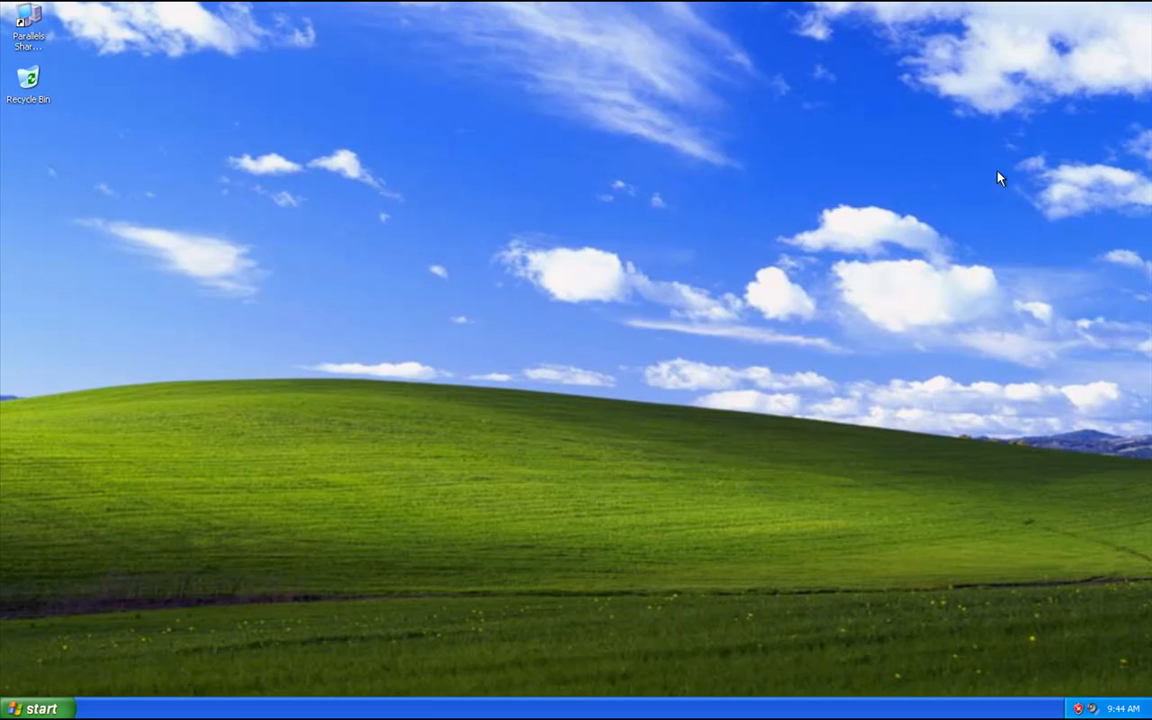
mouse_move(601, 289)
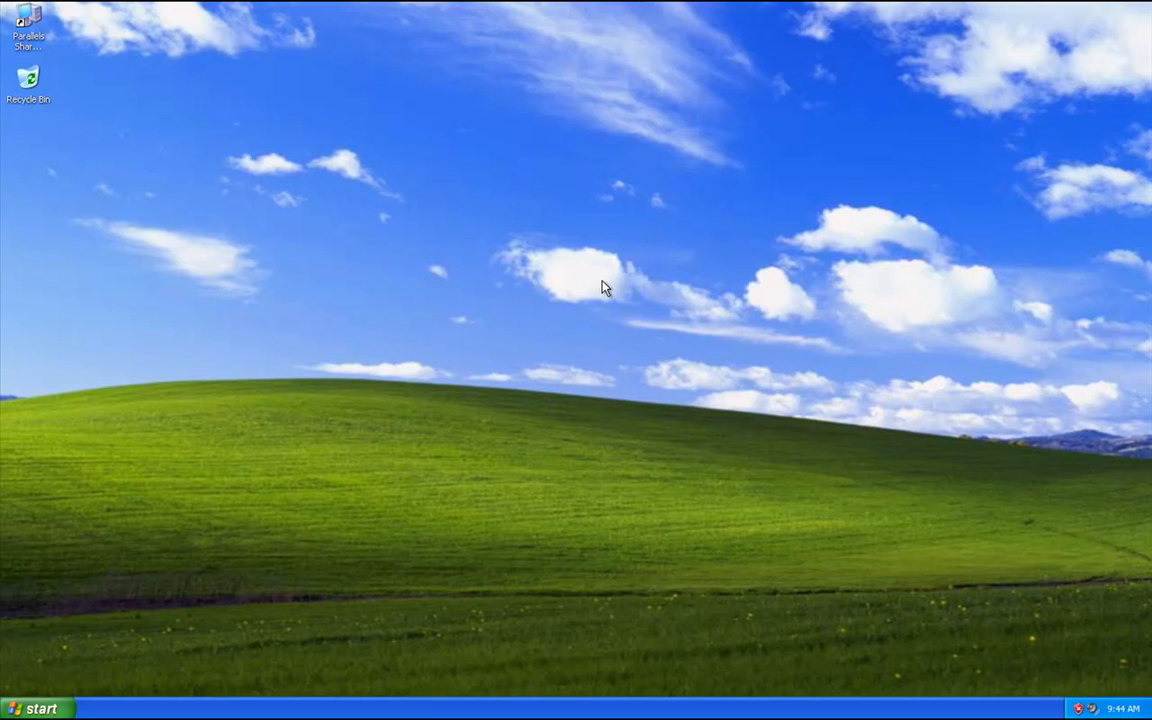